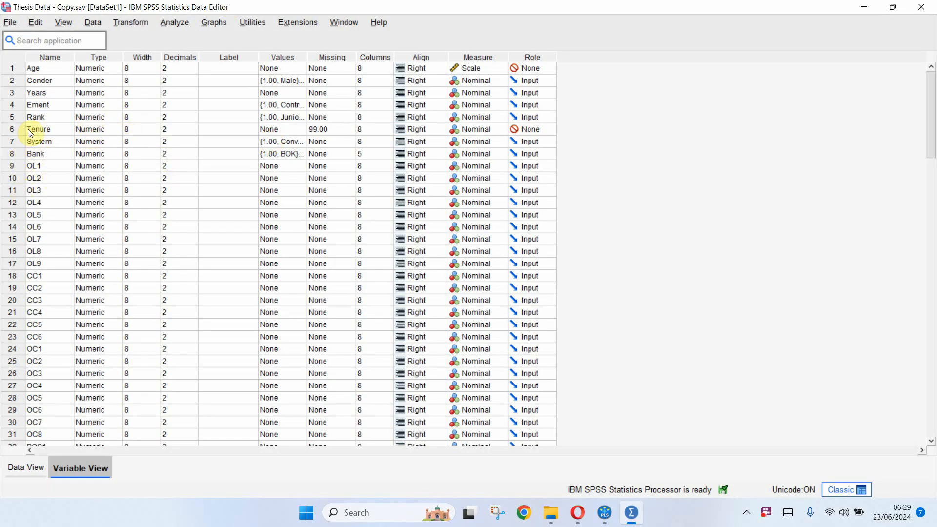
{"action": "mouse_move", "coordinate": [137, 87]}
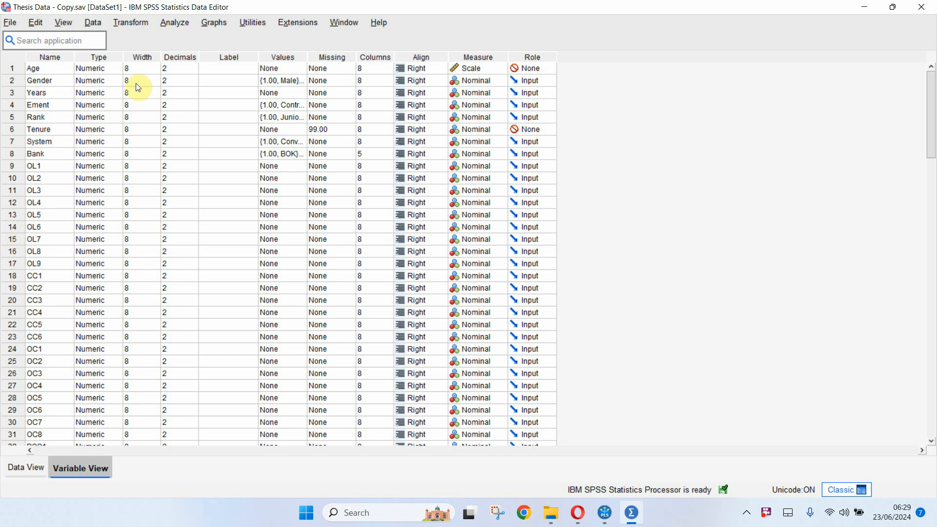
{"action": "mouse_move", "coordinate": [98, 133]}
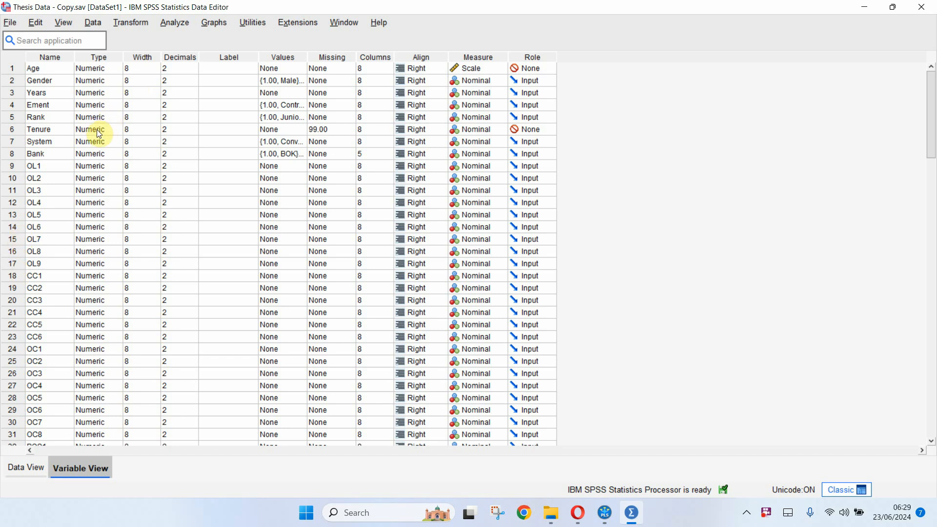
{"action": "mouse_move", "coordinate": [313, 56]}
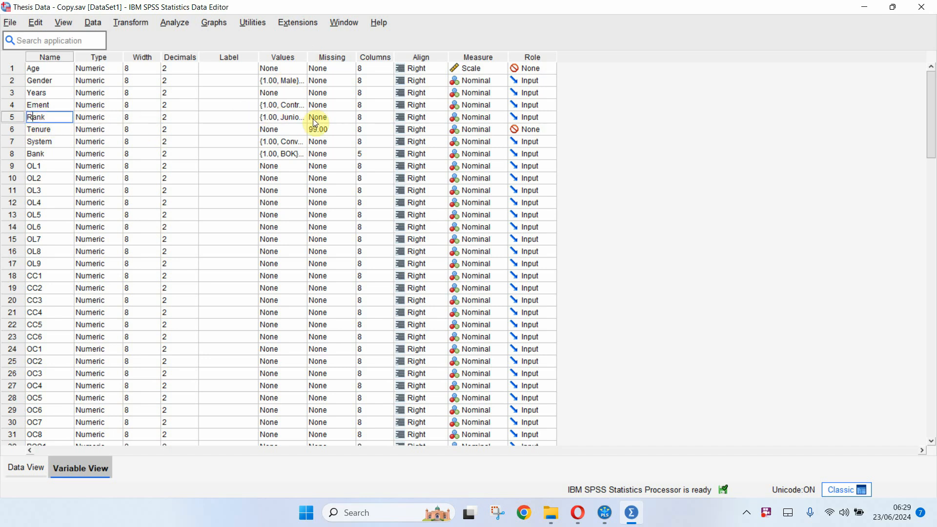
Review the value labels defined for Rank and close them unchanged.
{"action": "left_click", "coordinate": [282, 117]}
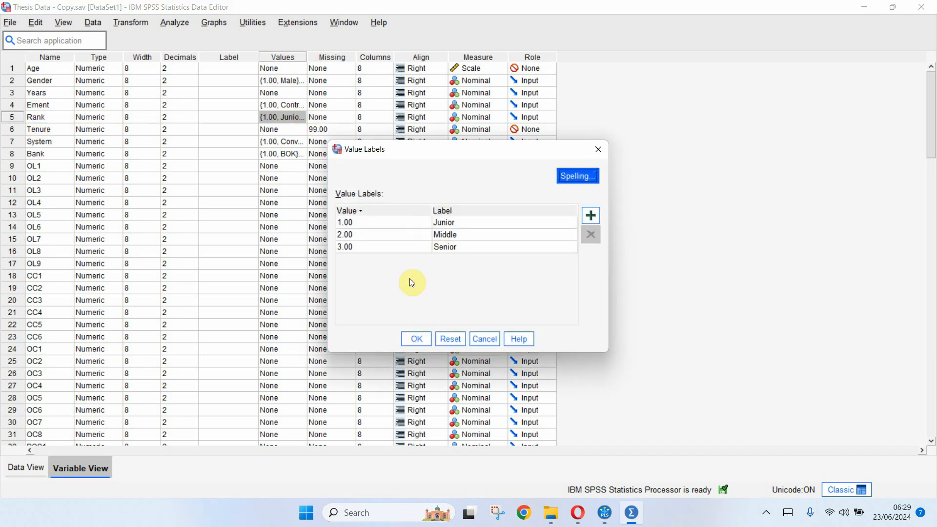
{"action": "mouse_move", "coordinate": [379, 242]}
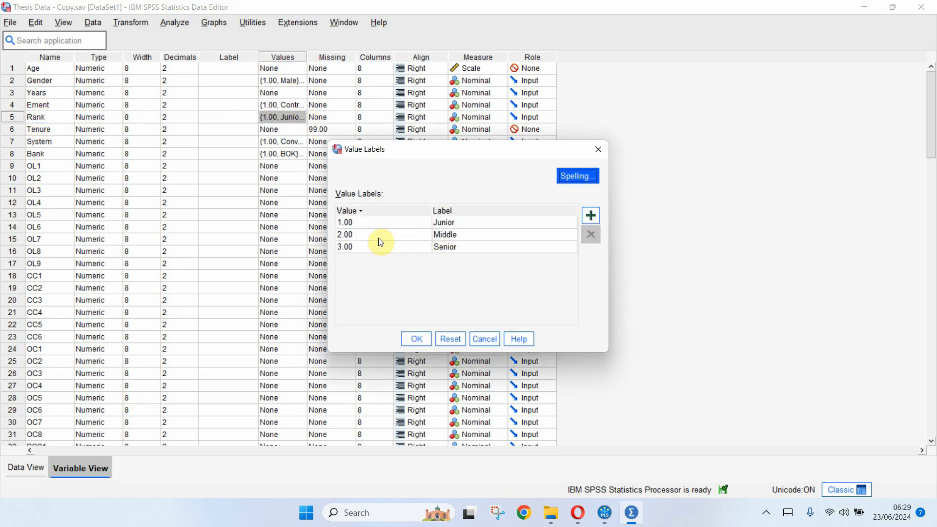
{"action": "mouse_move", "coordinate": [387, 233]}
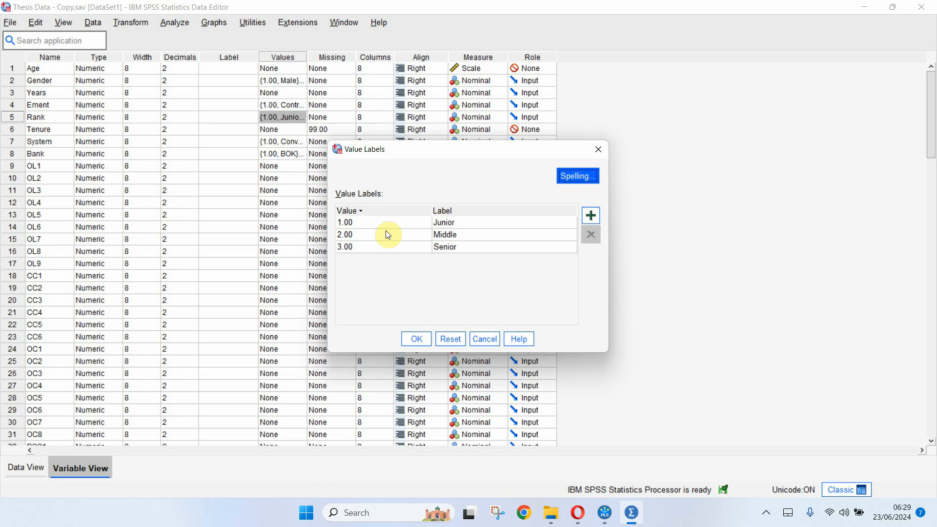
{"action": "mouse_move", "coordinate": [438, 199]}
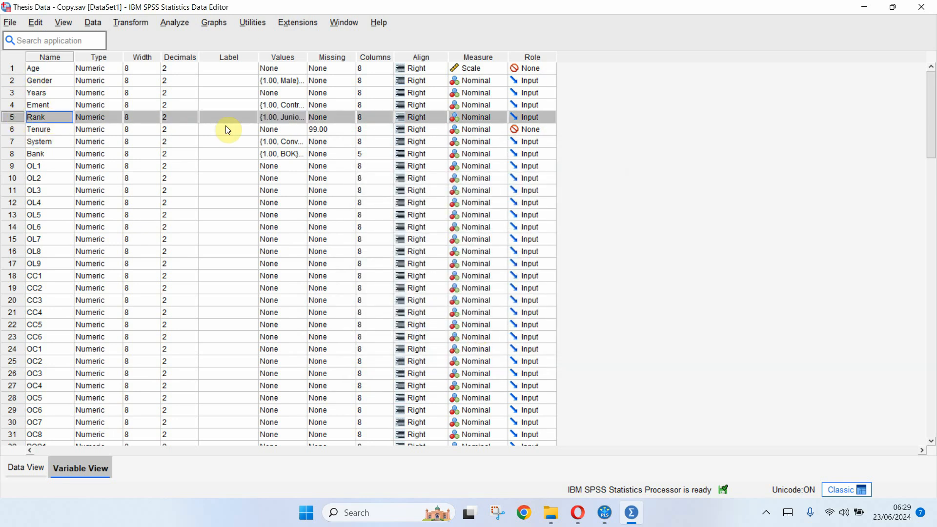
{"action": "mouse_move", "coordinate": [294, 159]}
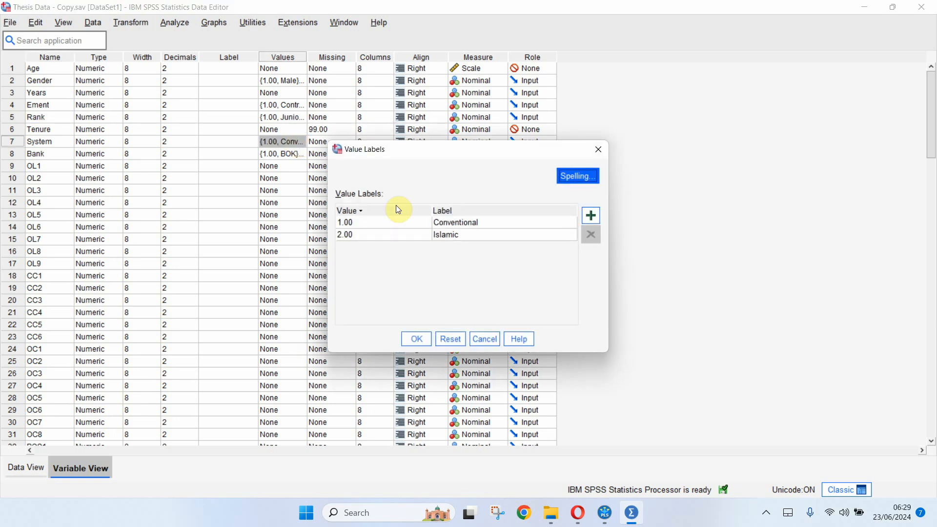
{"action": "mouse_move", "coordinate": [407, 221]}
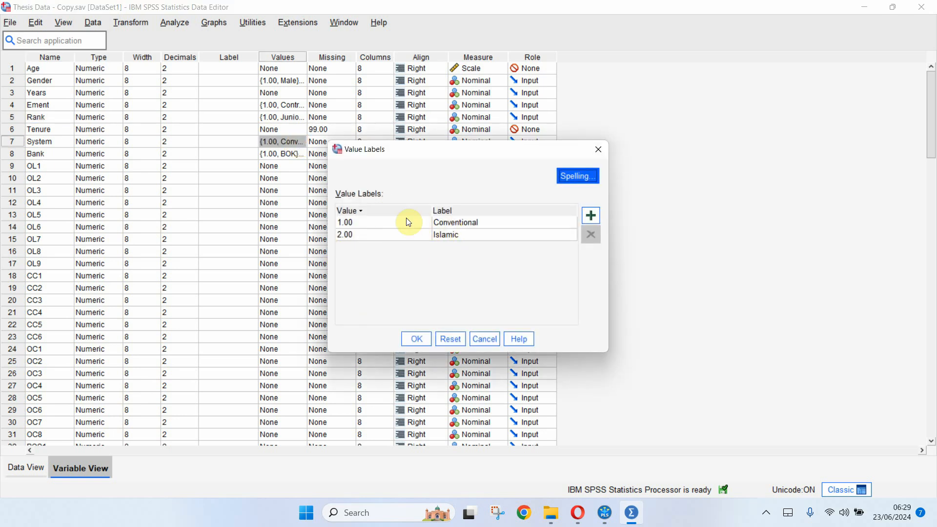
{"action": "left_click", "coordinate": [415, 339]}
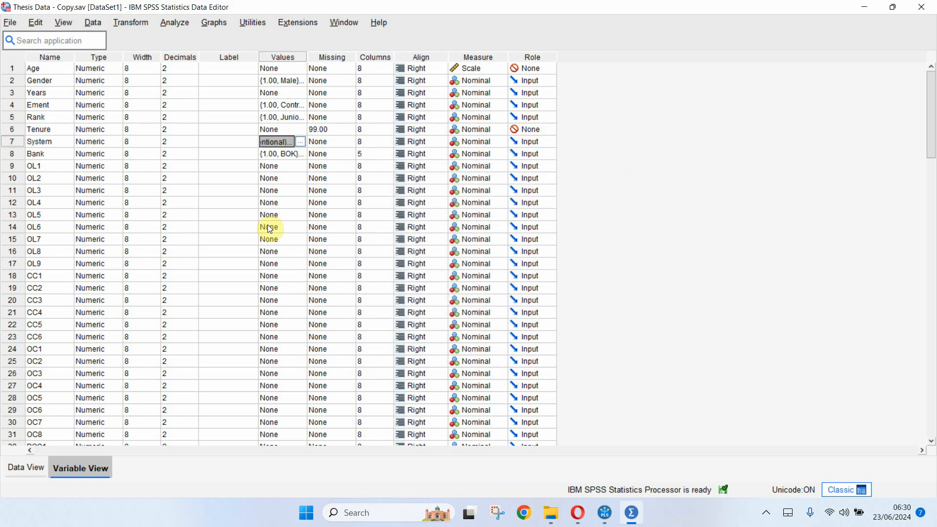
{"action": "mouse_move", "coordinate": [301, 73]}
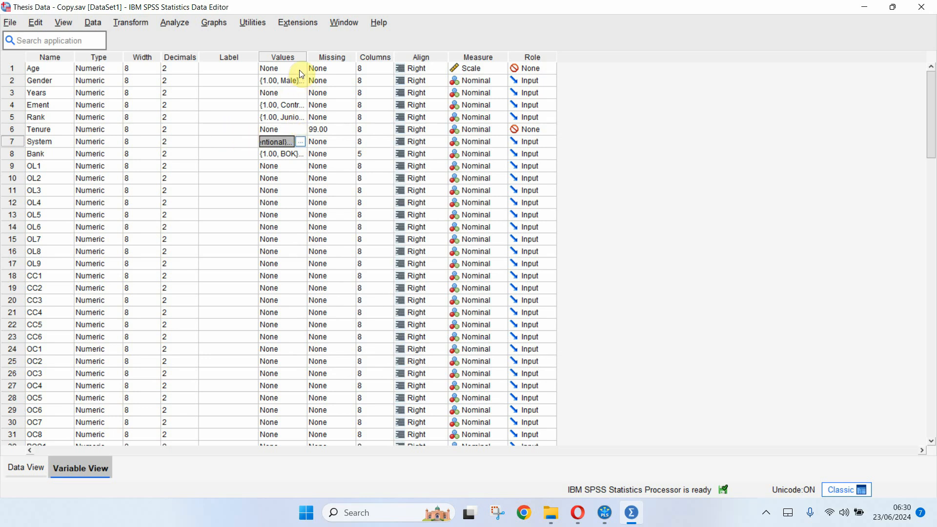
{"action": "mouse_move", "coordinate": [290, 74]}
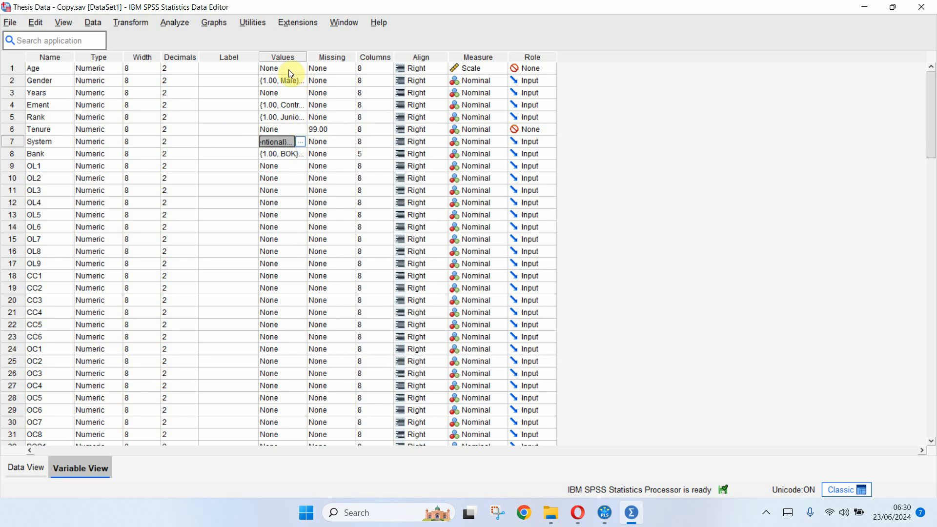
Start Create Dummy Variables, move Rank into the target list with root name 'Rank'.
{"action": "left_click", "coordinate": [130, 22]}
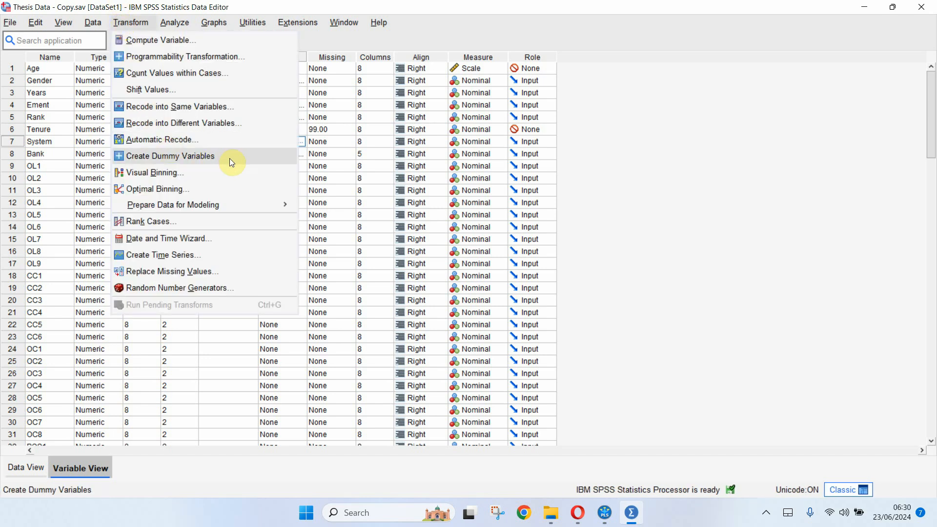
{"action": "mouse_move", "coordinate": [206, 158]}
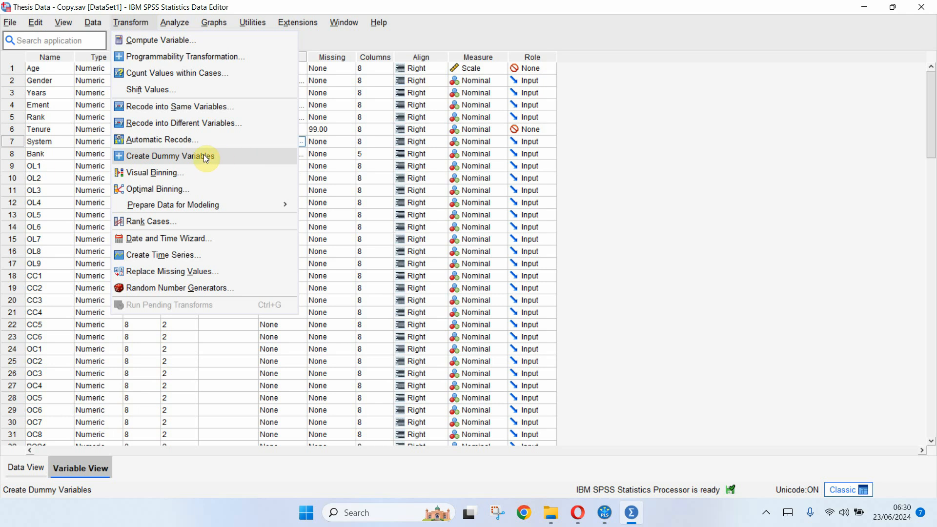
{"action": "mouse_move", "coordinate": [232, 159]}
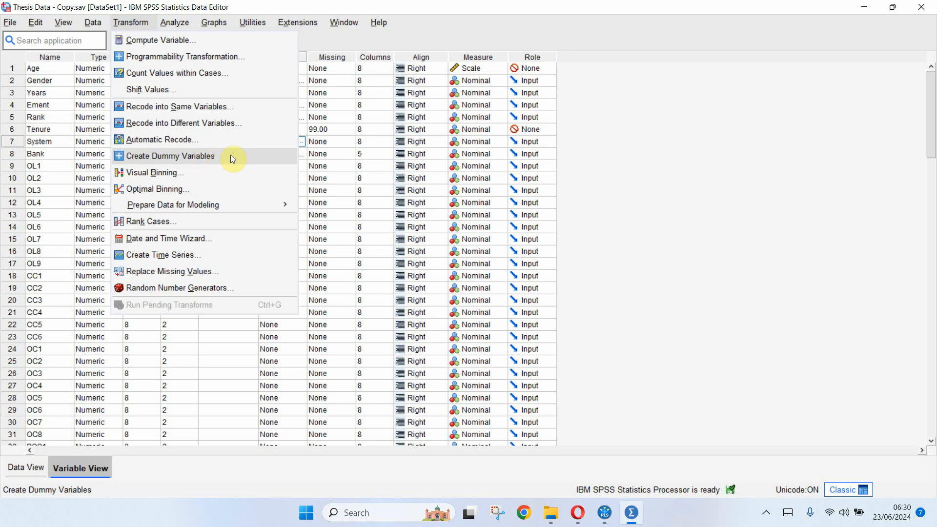
{"action": "left_click", "coordinate": [171, 156]}
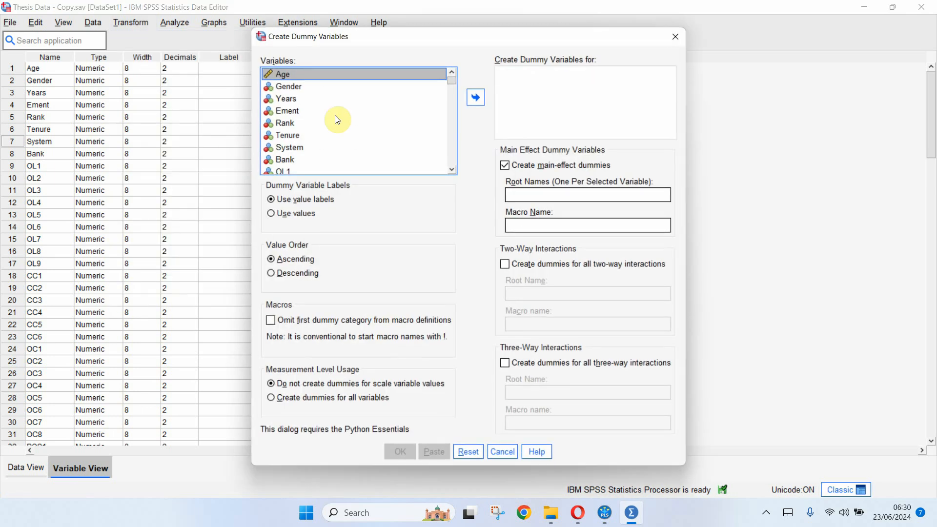
{"action": "mouse_move", "coordinate": [288, 152]}
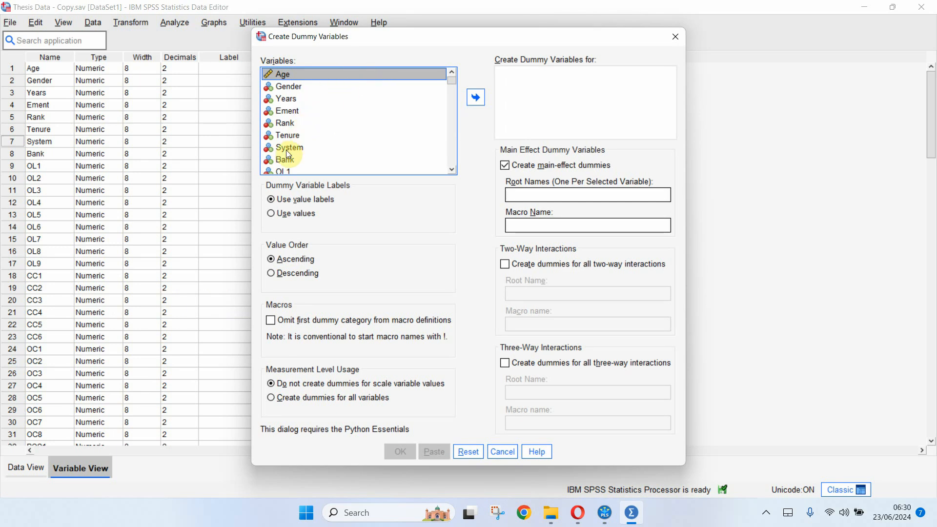
{"action": "left_click", "coordinate": [285, 122]}
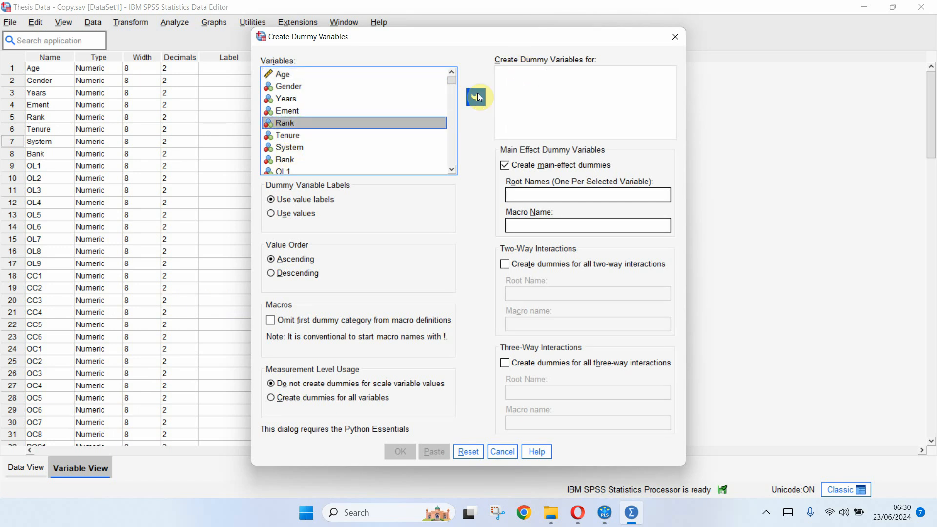
{"action": "left_click", "coordinate": [475, 96]}
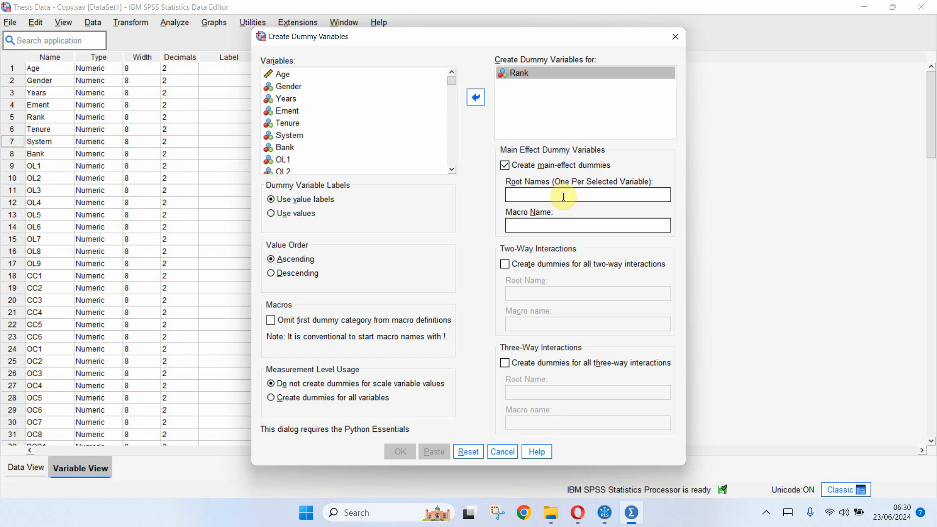
{"action": "type", "text": "Rank"}
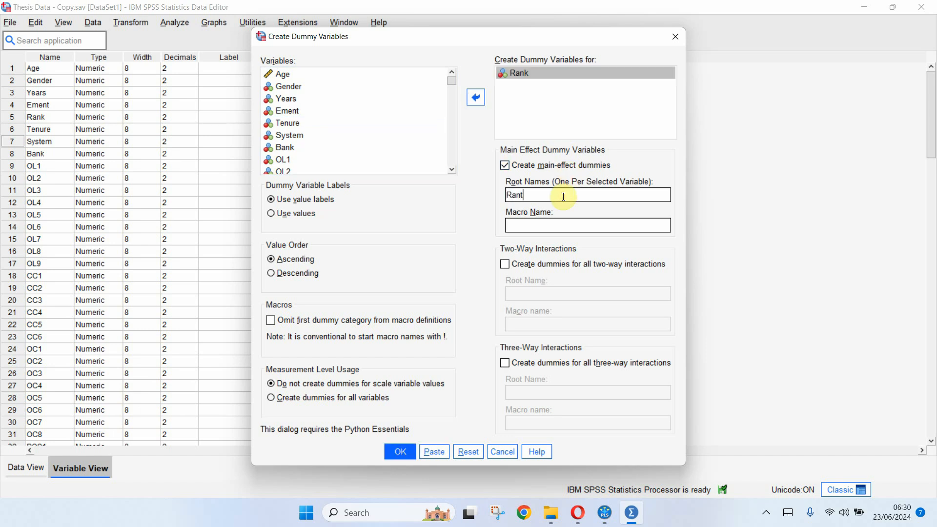
{"action": "mouse_move", "coordinate": [399, 451]}
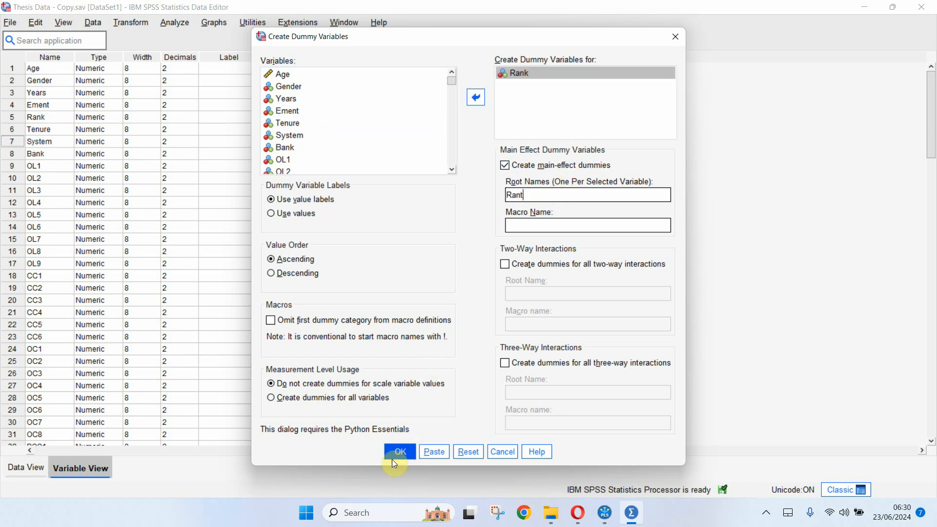
Run the dummy creation and rename the new Rank dummies to Junior, Middle and Senior.
{"action": "left_click", "coordinate": [399, 450]}
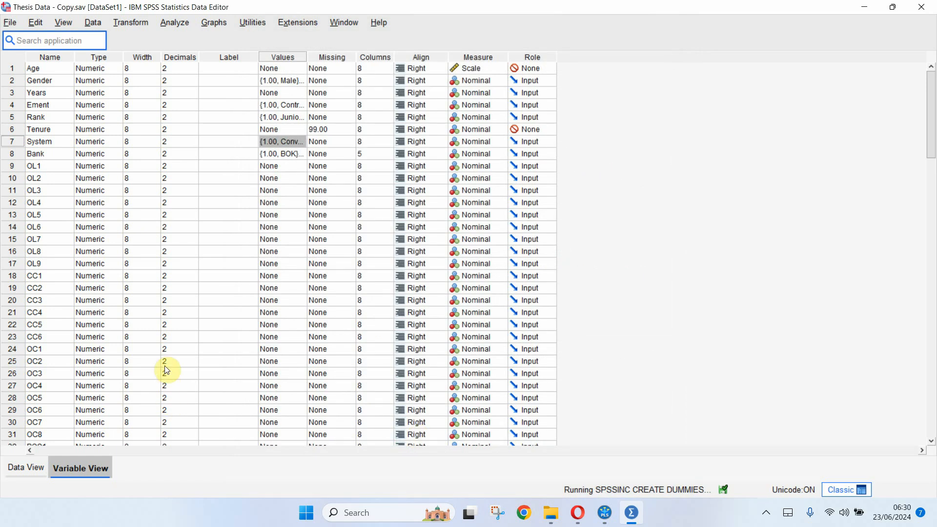
{"action": "scroll", "scroll_direction": "down", "scroll_amount": 3}
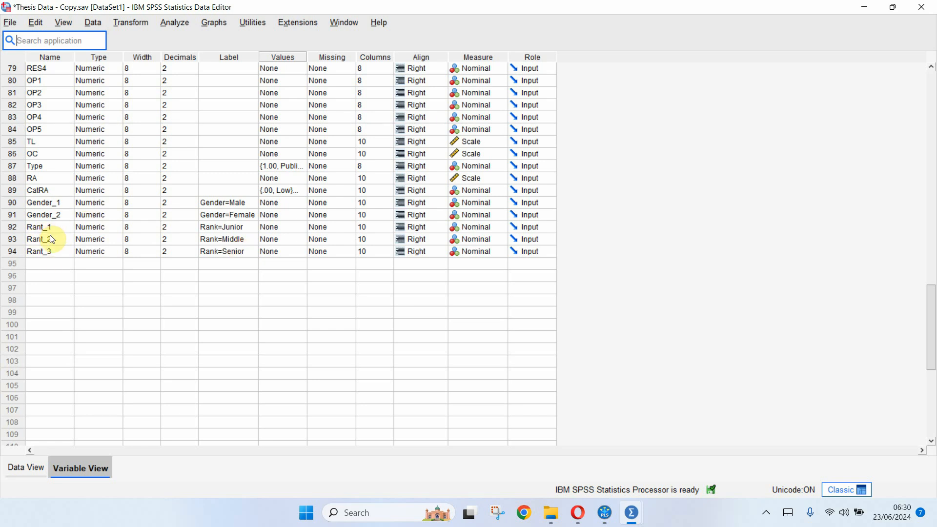
{"action": "left_click", "coordinate": [49, 227]}
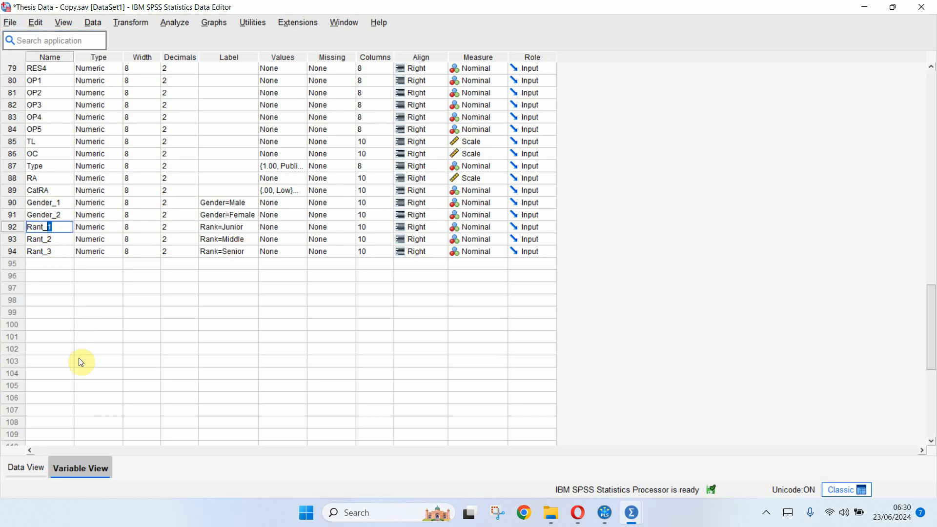
{"action": "type", "text": "Junior"}
{"action": "left_click", "coordinate": [50, 251]}
{"action": "type", "text": "Senior"}
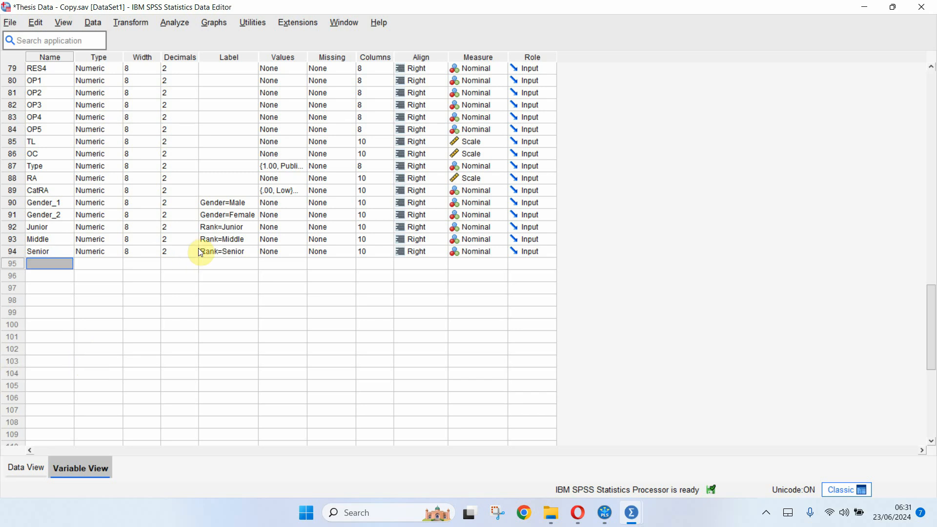
{"action": "mouse_move", "coordinate": [127, 223]}
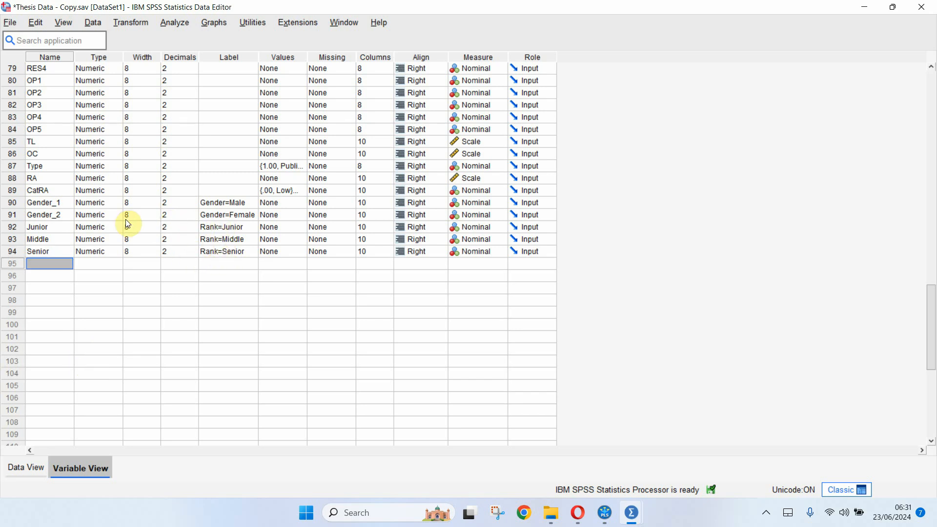
{"action": "left_click", "coordinate": [92, 239]}
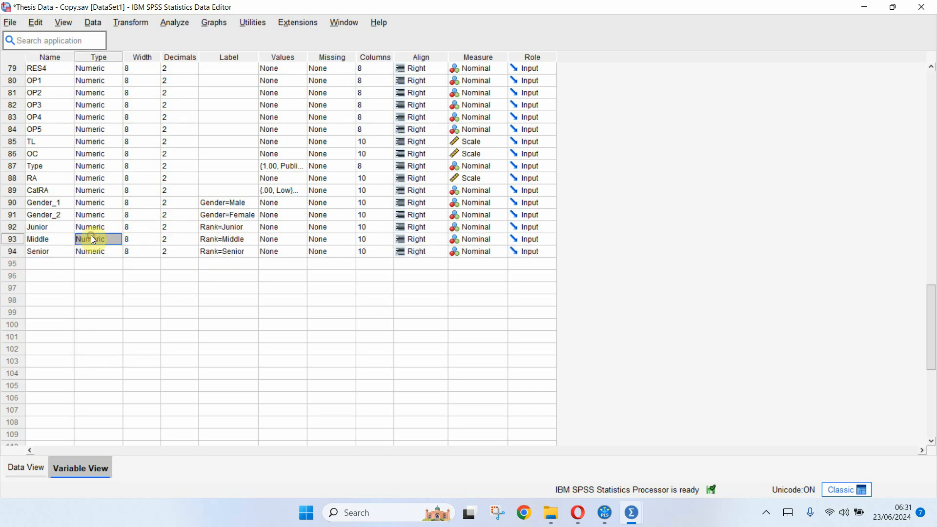
{"action": "mouse_move", "coordinate": [108, 240]}
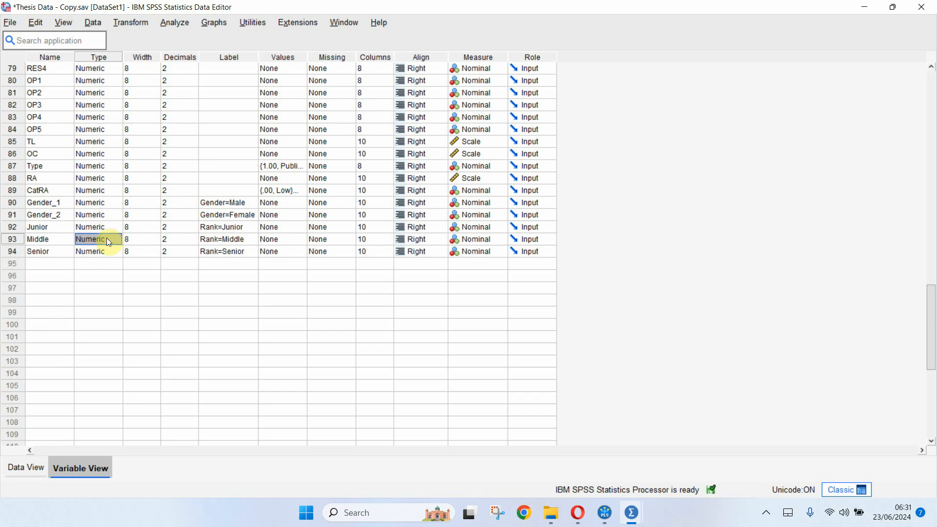
Compute a new variable OL as Mean(OL1,...,OL9) in Compute Variable.
{"action": "scroll", "scroll_direction": "up", "scroll_amount": 3}
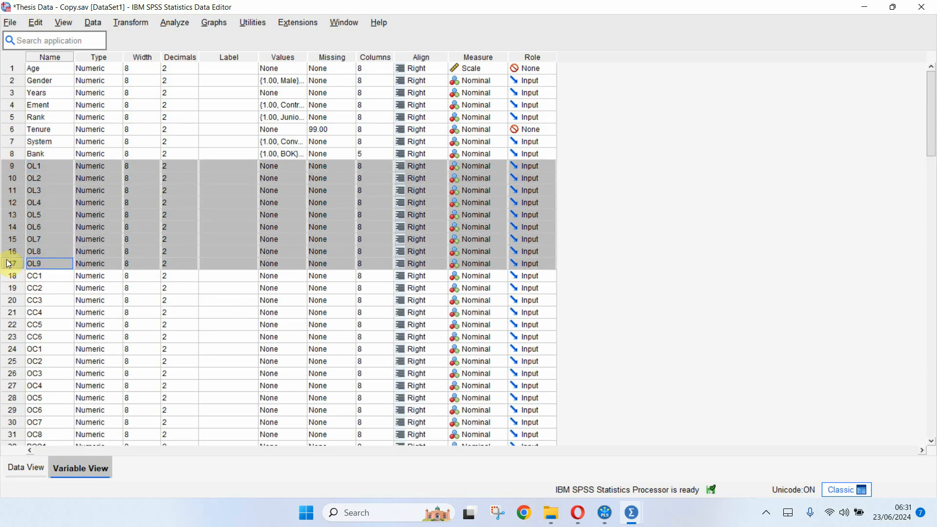
{"action": "mouse_move", "coordinate": [56, 182]}
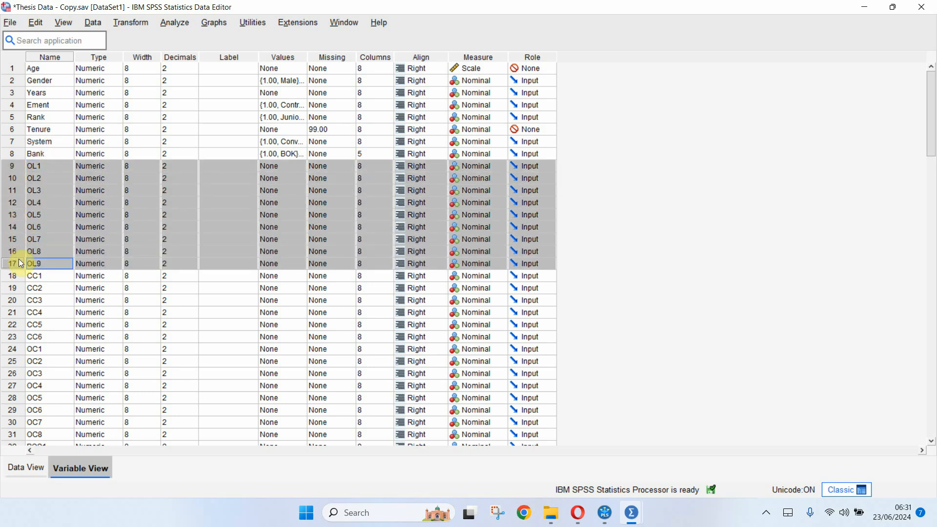
{"action": "mouse_move", "coordinate": [64, 185]}
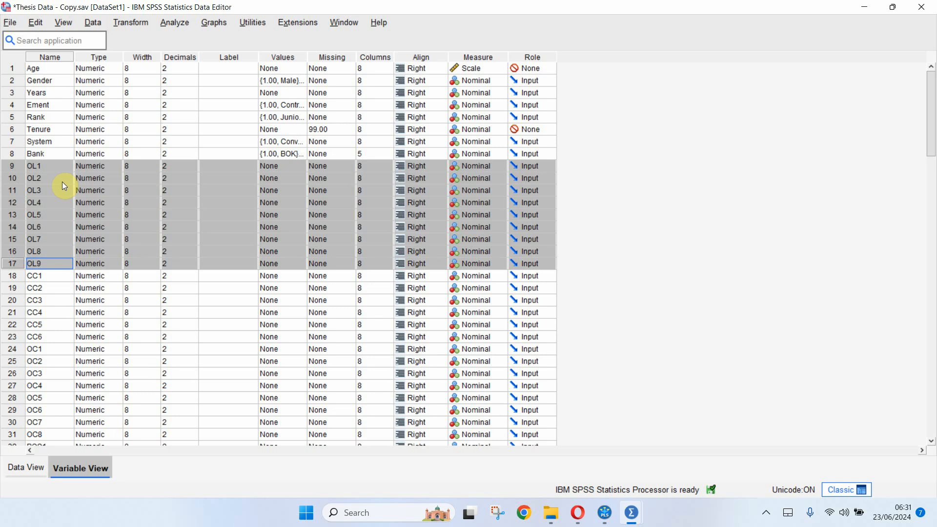
{"action": "mouse_move", "coordinate": [141, 184]}
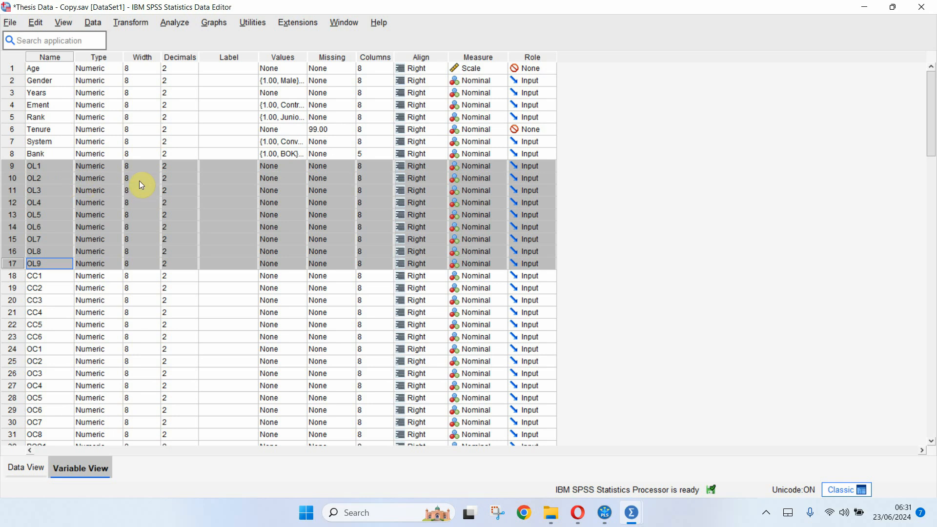
{"action": "mouse_move", "coordinate": [130, 22]}
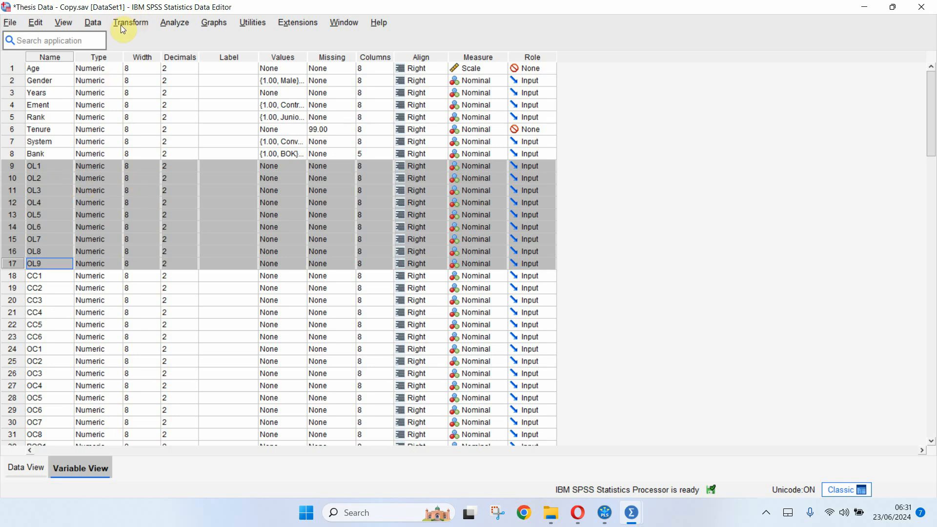
{"action": "left_click", "coordinate": [130, 22]}
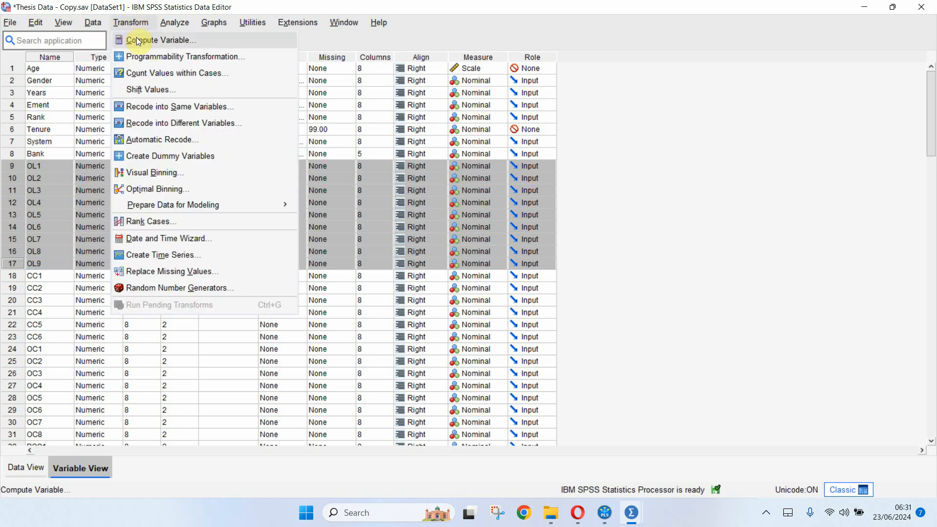
{"action": "left_click", "coordinate": [160, 40]}
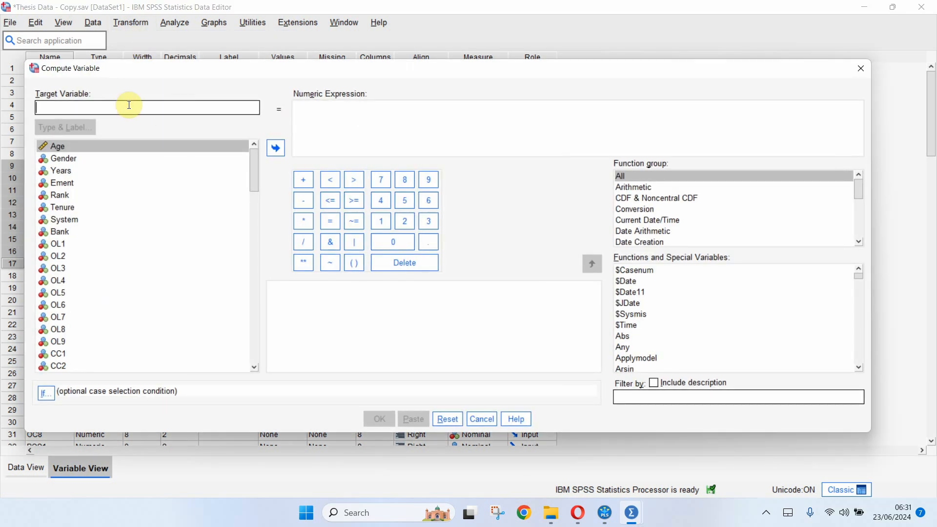
{"action": "type", "text": "OL"}
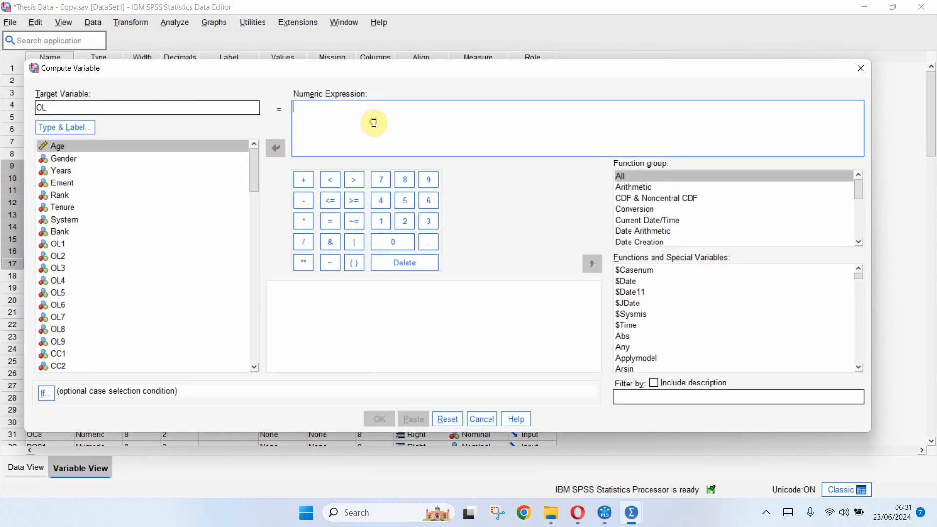
{"action": "type", "text": "Mean(OL1,OL2,OL3,C"}
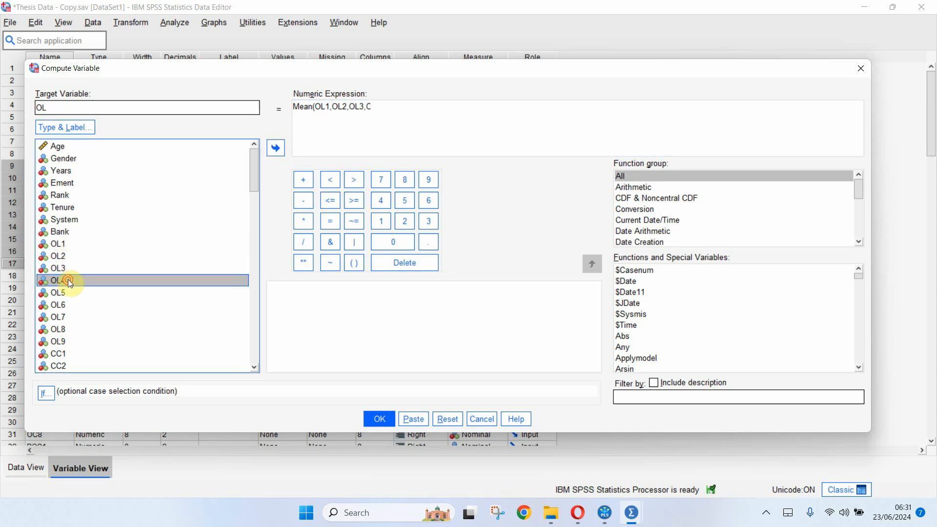
{"action": "left_click", "coordinate": [275, 148]}
{"action": "type", "text": "OL4,OL5,OL6,OL7,OL8,OL9"}
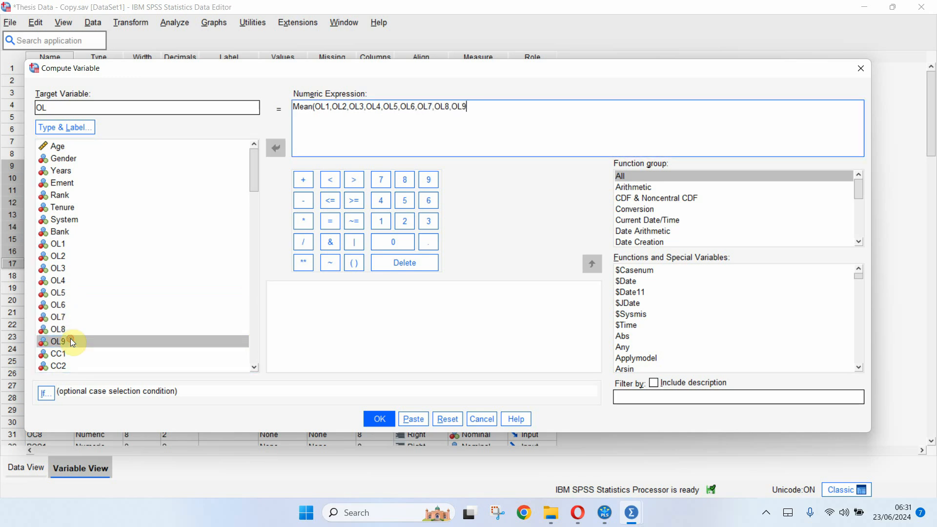
{"action": "type", "text": ")"}
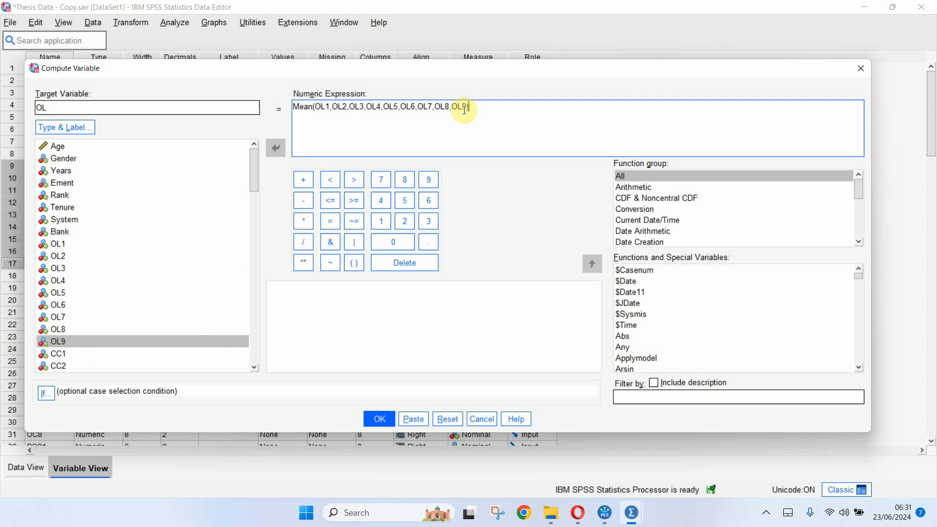
{"action": "type", "text": ")"}
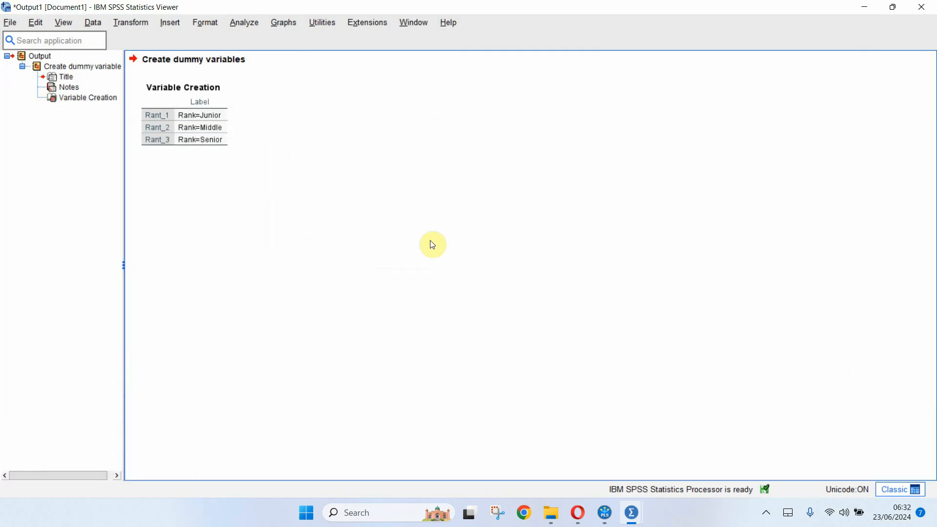
{"action": "mouse_move", "coordinate": [631, 512]}
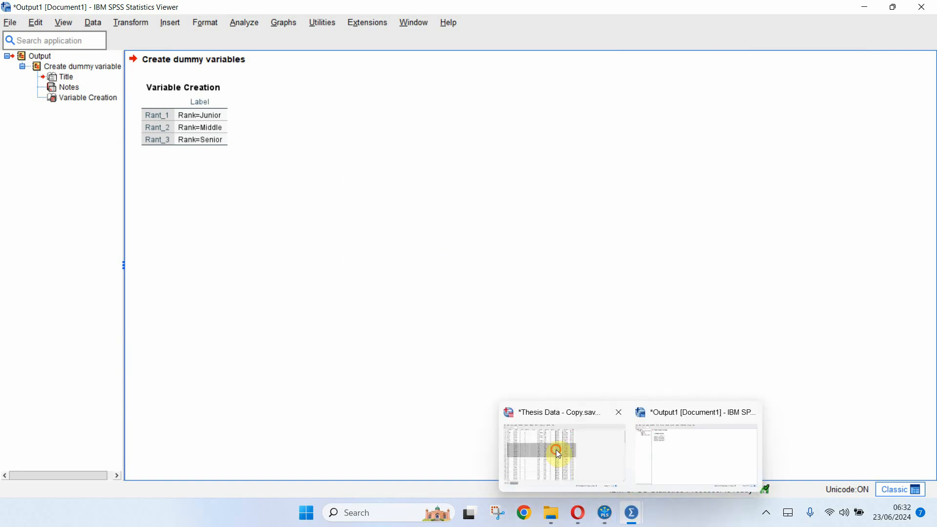
Return to the Thesis Data variable list and check the new OL variable at row 95.
{"action": "left_click", "coordinate": [562, 453]}
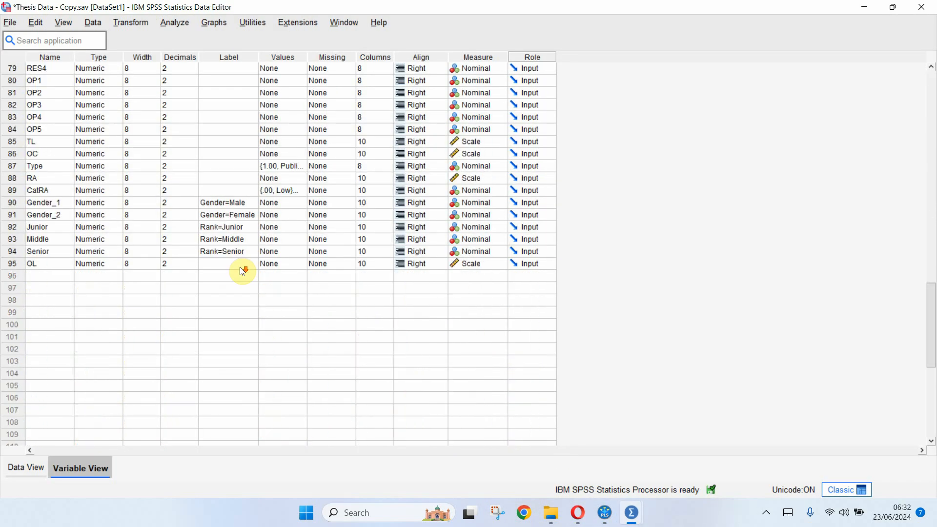
{"action": "left_click", "coordinate": [200, 264]}
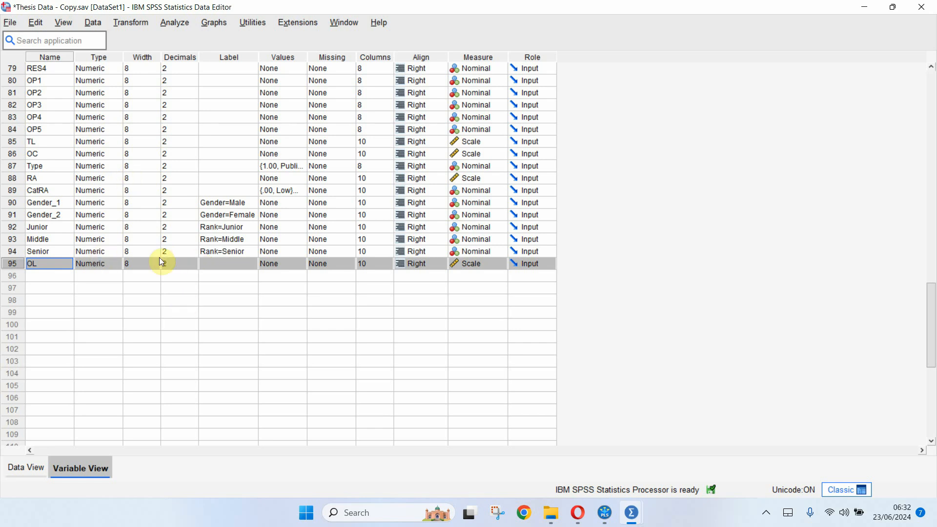
{"action": "mouse_move", "coordinate": [187, 244]}
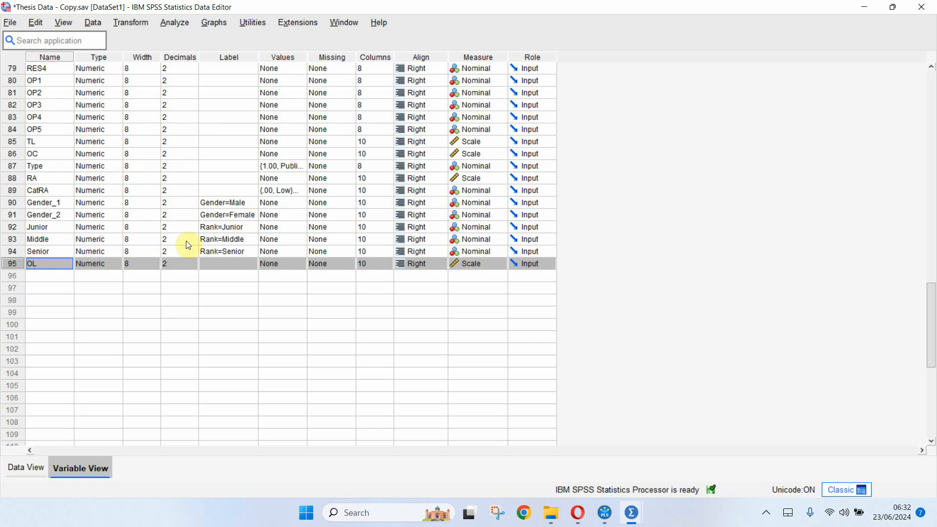
{"action": "scroll", "scroll_direction": "up", "scroll_amount": 3}
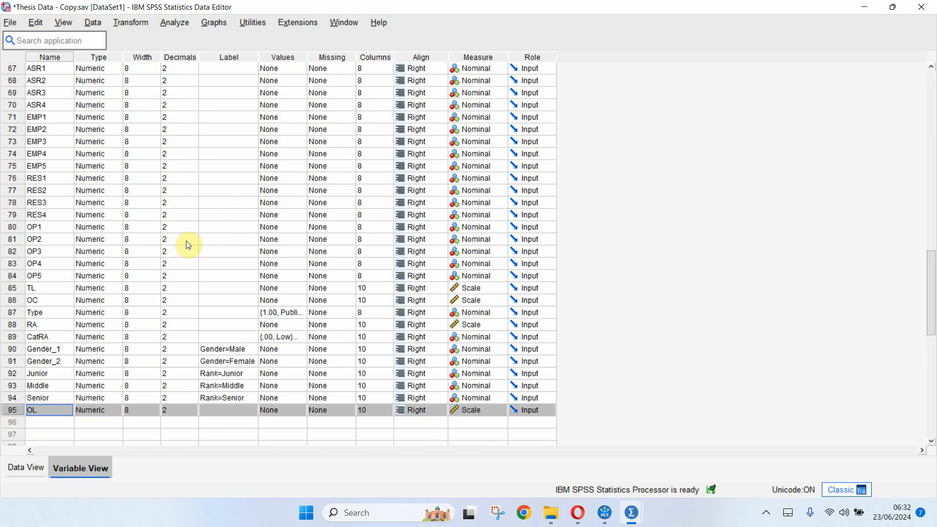
{"action": "mouse_move", "coordinate": [8, 178]}
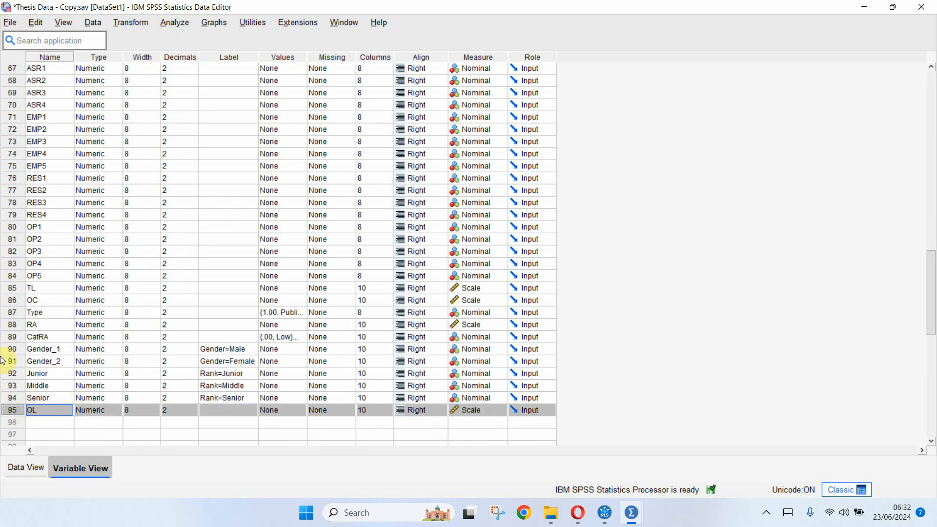
Save the dataset as 'Thesis Data - Copy.xlsx' and open the workbook in Excel.
{"action": "left_click", "coordinate": [10, 22]}
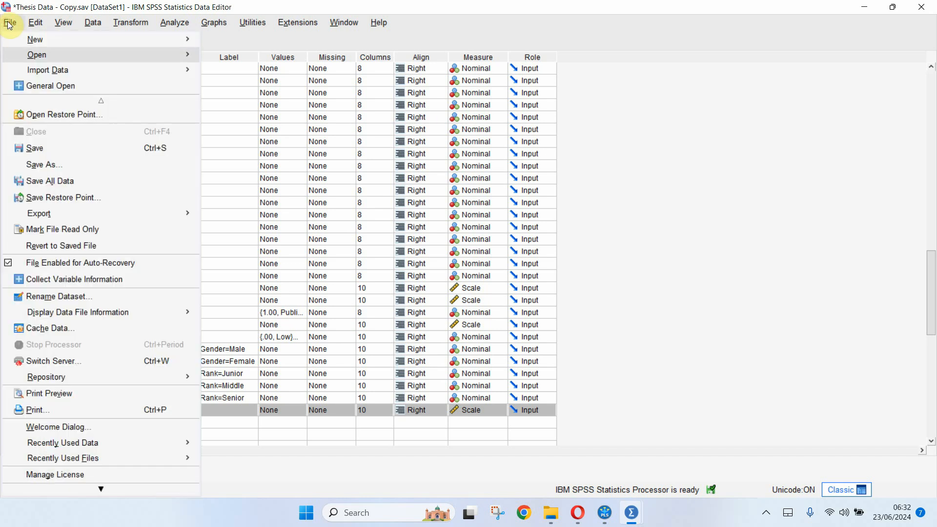
{"action": "mouse_move", "coordinate": [133, 49]}
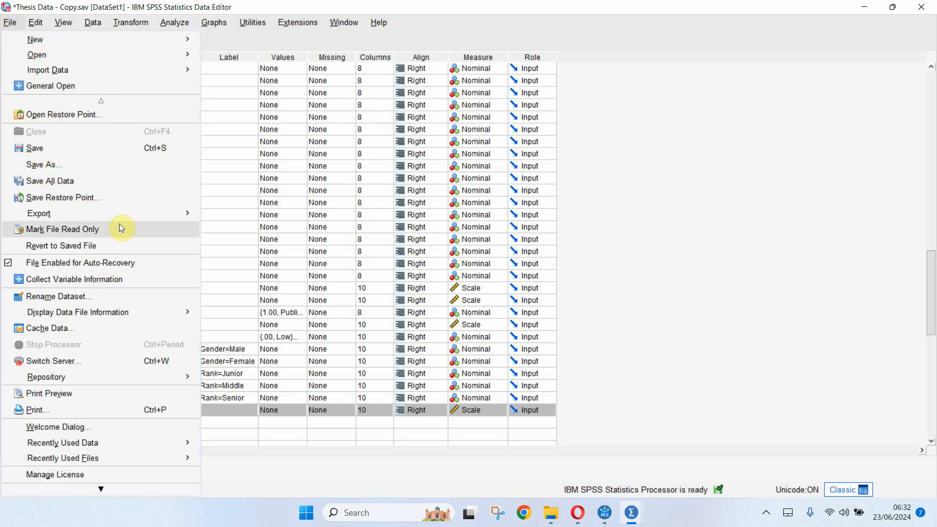
{"action": "left_click", "coordinate": [44, 164]}
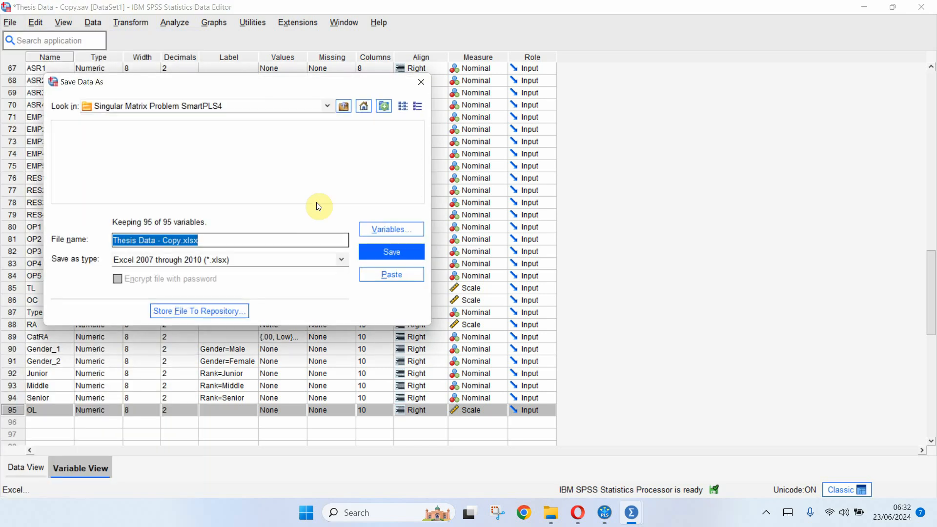
{"action": "mouse_move", "coordinate": [391, 252]}
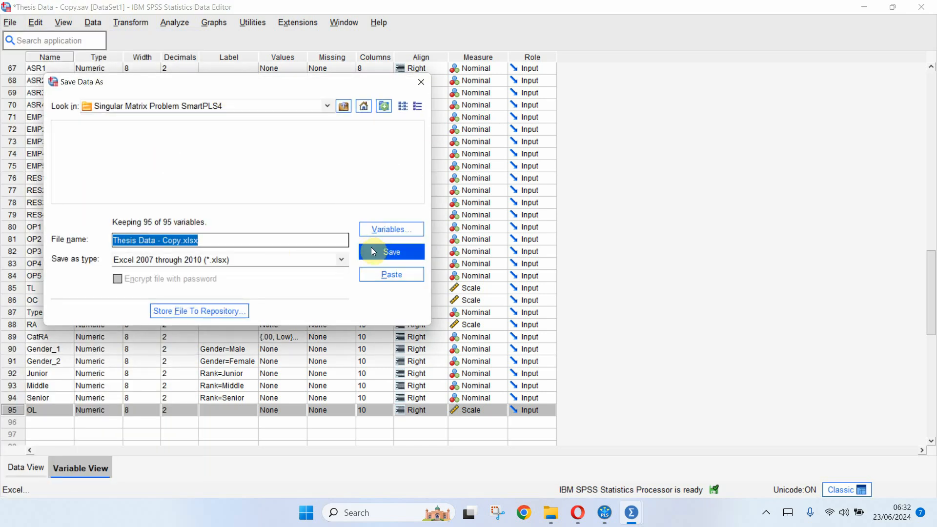
{"action": "left_click", "coordinate": [390, 252]}
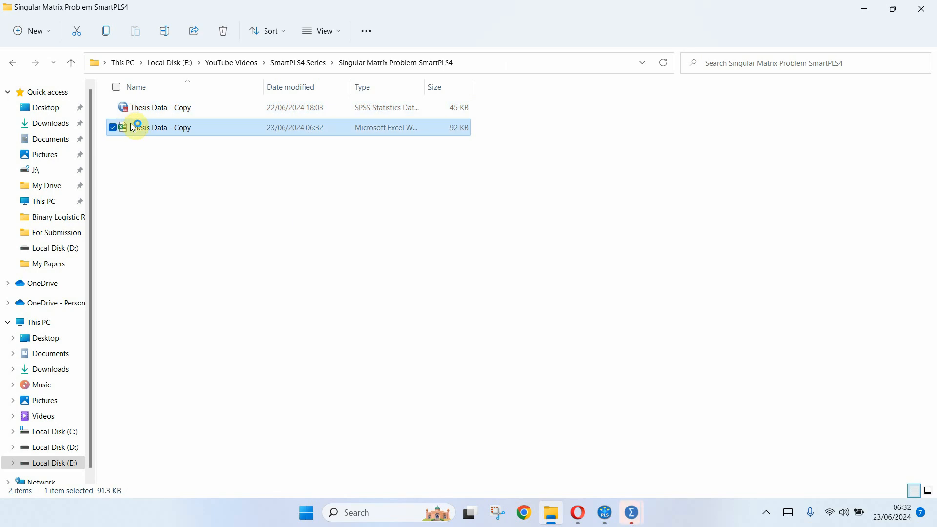
{"action": "double_click", "coordinate": [165, 128]}
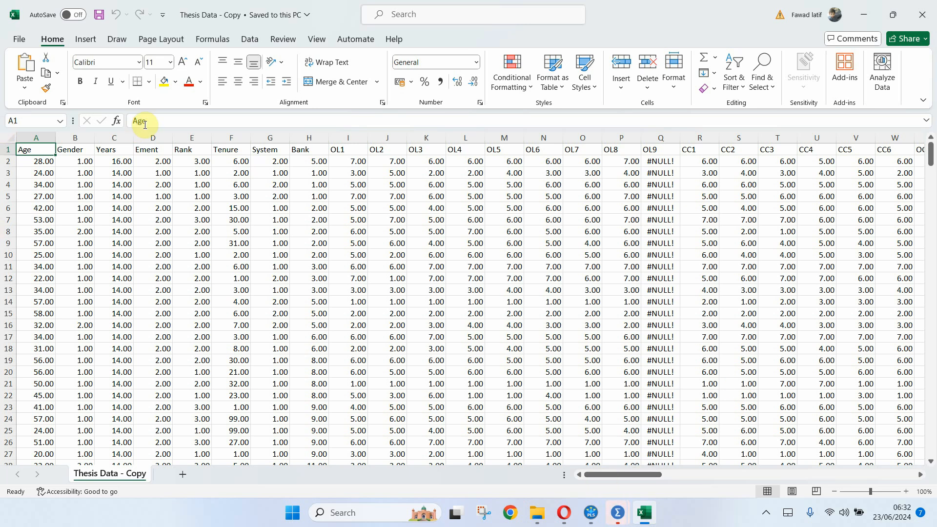
Insert columns after Rank and head them Junior, Middle and Senior.
{"action": "left_click", "coordinate": [192, 149]}
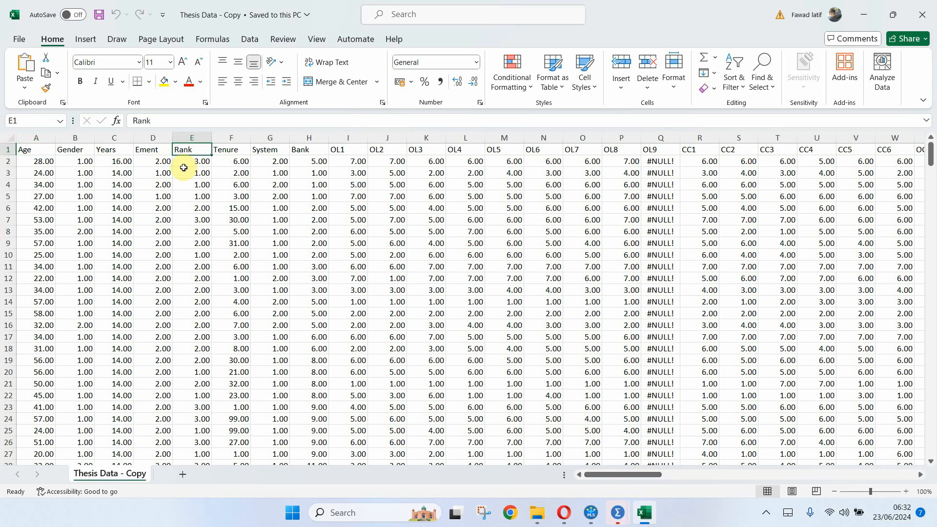
{"action": "right_click", "coordinate": [231, 149]}
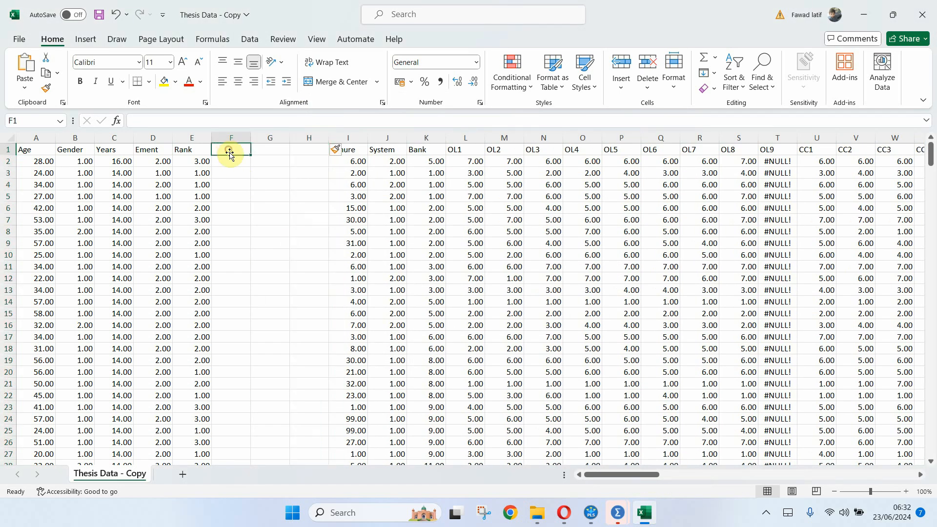
{"action": "type", "text": "Junio"}
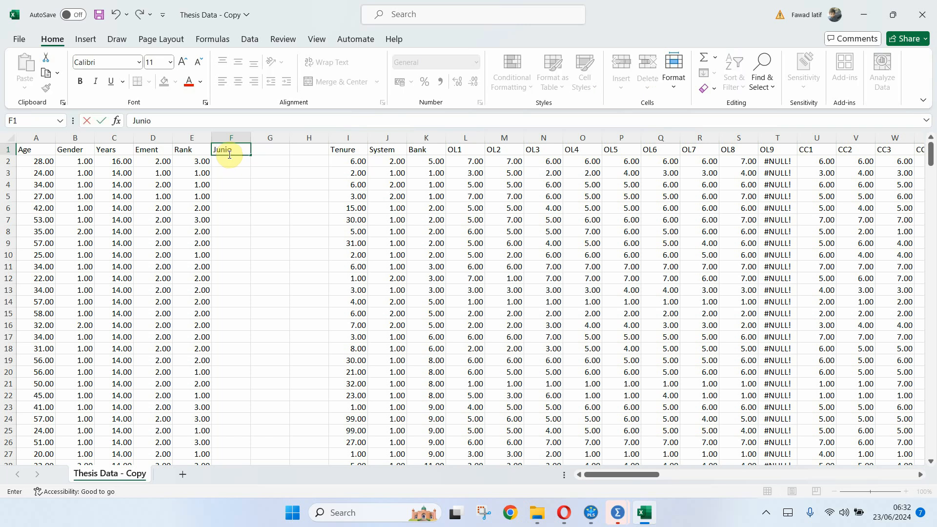
{"action": "left_click", "coordinate": [270, 149]}
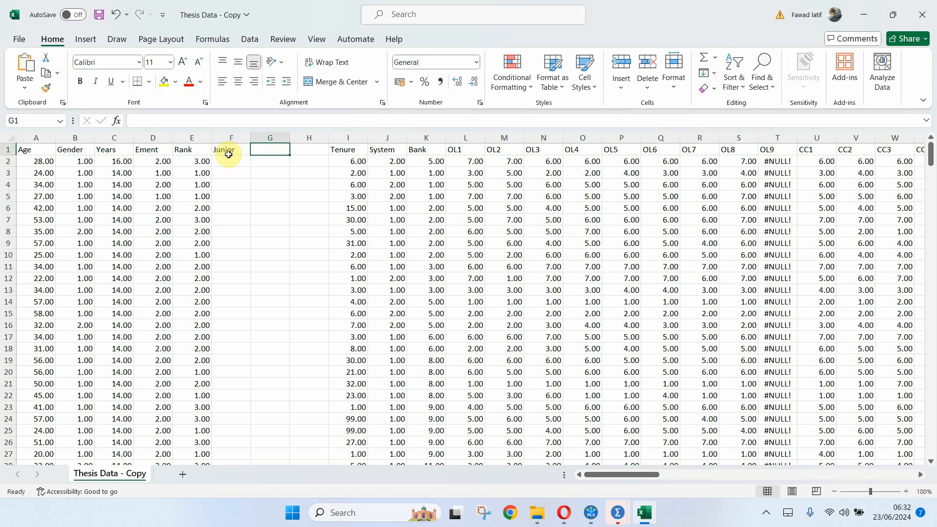
{"action": "type", "text": "Mid"}
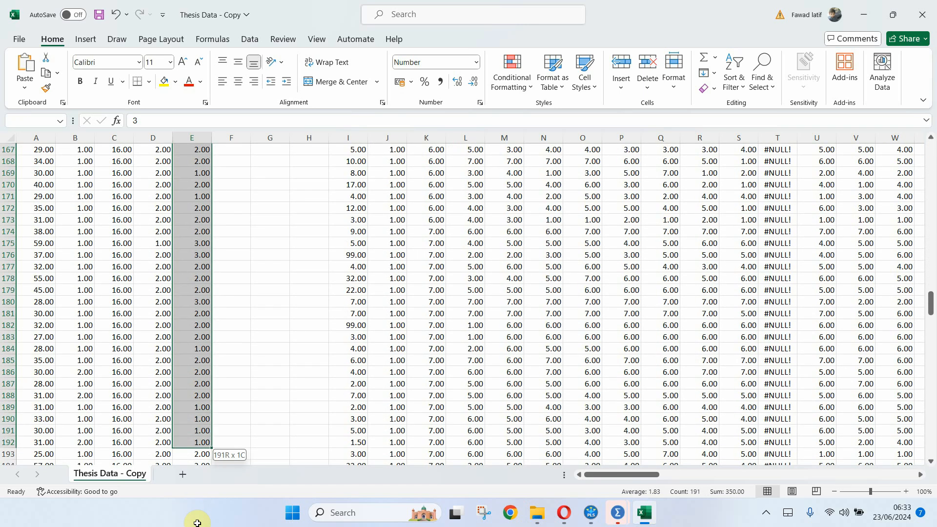
Sort the whole respondent table by Rank smallest to largest, expanding the selection.
{"action": "scroll", "scroll_direction": "down", "scroll_amount": 3}
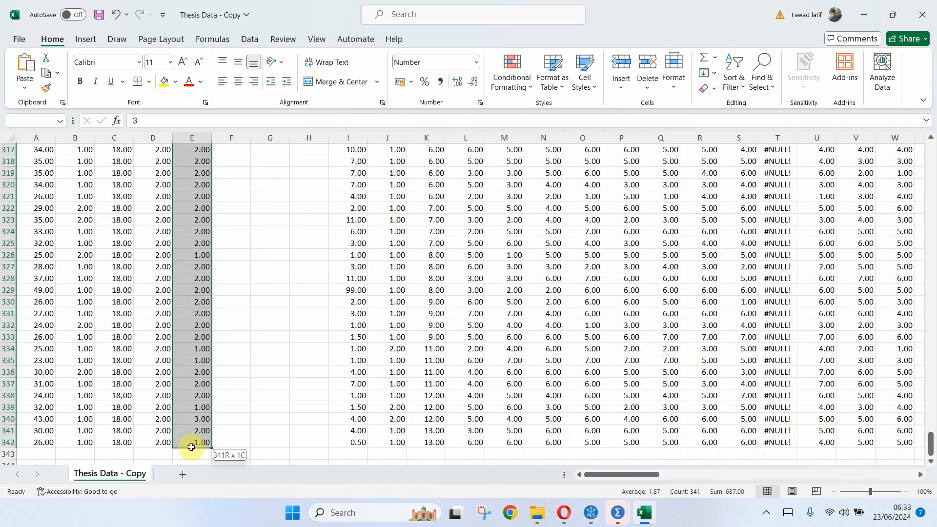
{"action": "left_click", "coordinate": [734, 70]}
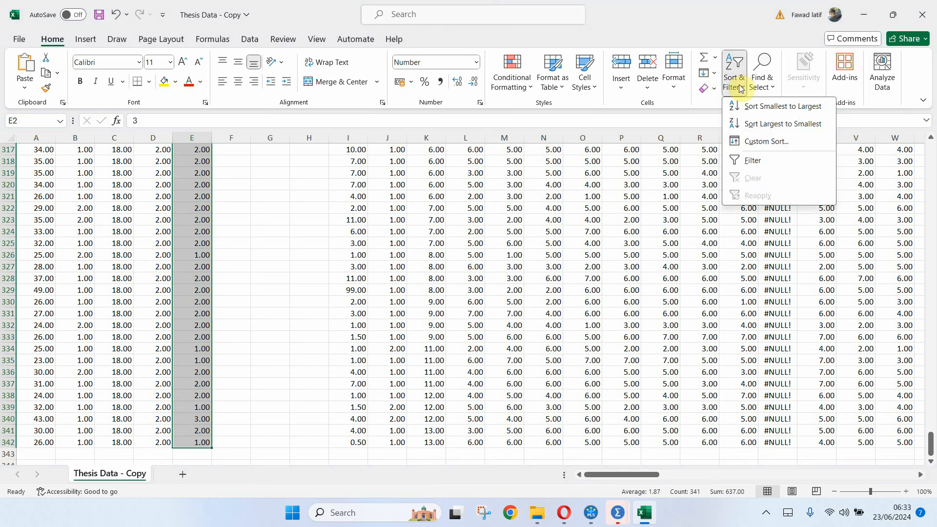
{"action": "left_click", "coordinate": [783, 106]}
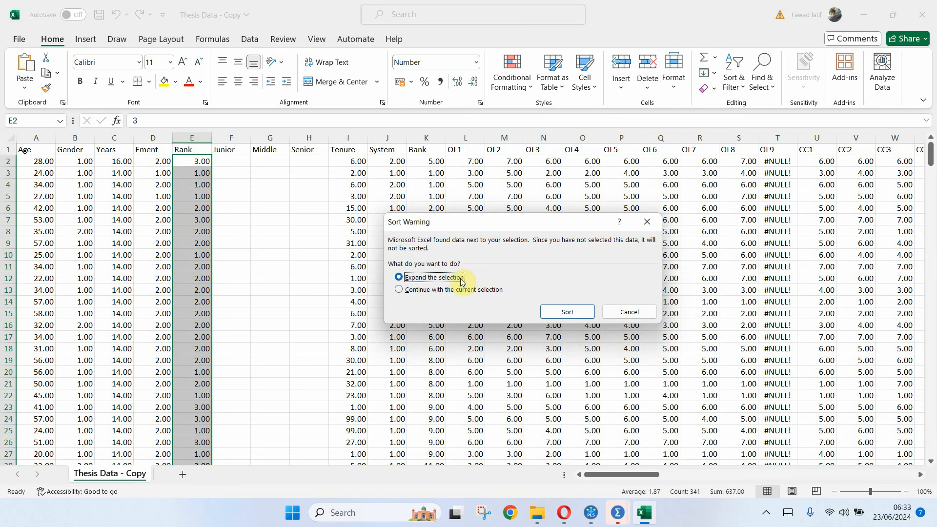
{"action": "left_click", "coordinate": [566, 311]}
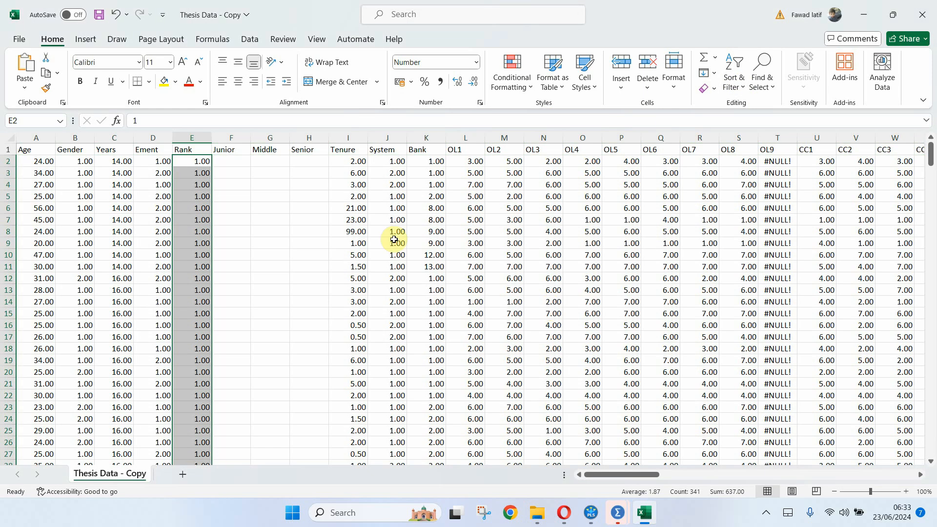
{"action": "left_click", "coordinate": [230, 160]}
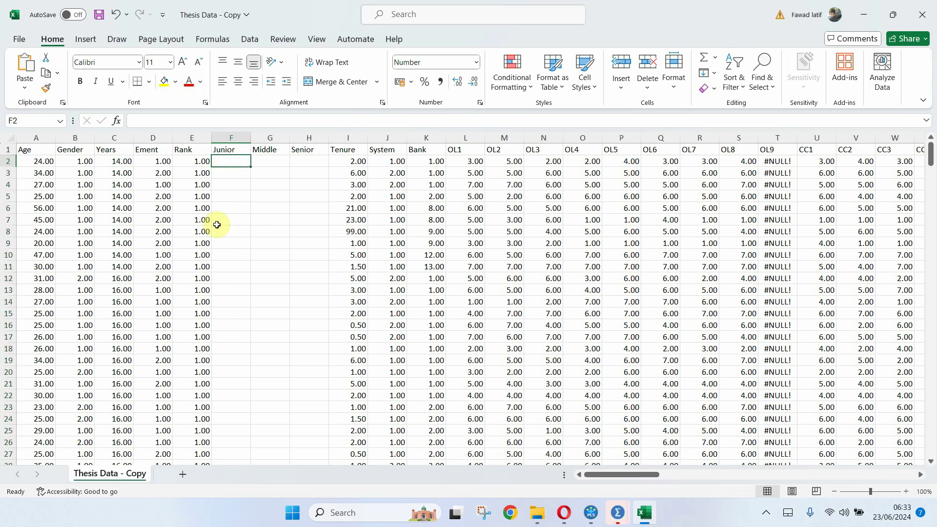
{"action": "left_click", "coordinate": [191, 160]}
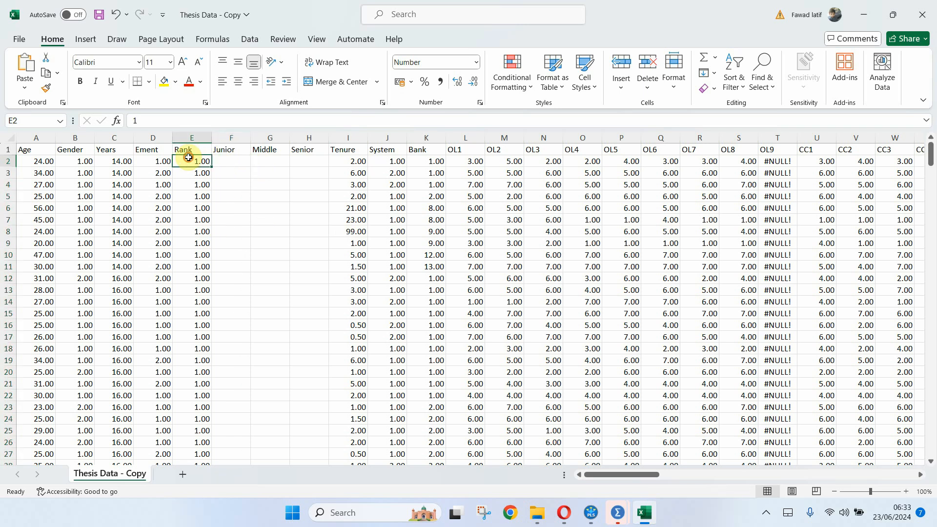
Enter 1 for Junior and 0 for Middle and Senior on the first Rank 1 row and copy it.
{"action": "left_click", "coordinate": [231, 161]}
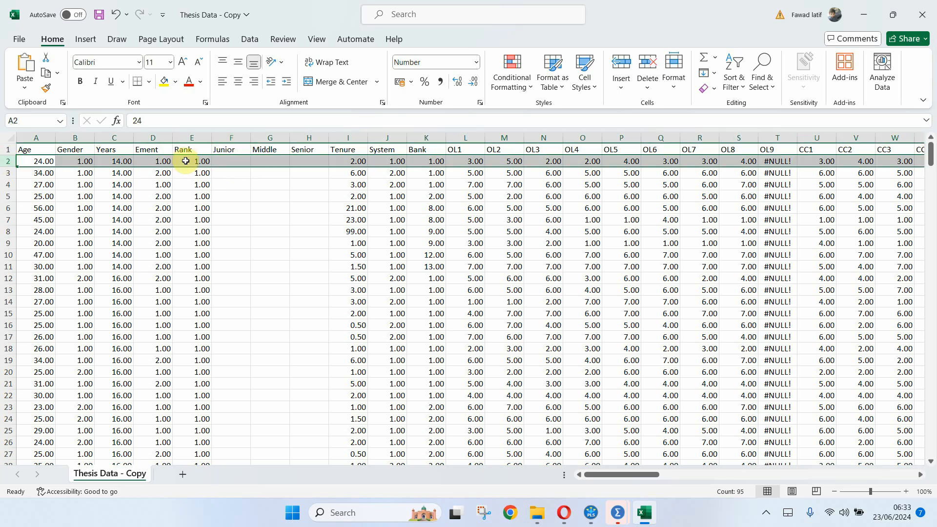
{"action": "left_click", "coordinate": [230, 161]}
{"action": "type", "text": "1"}
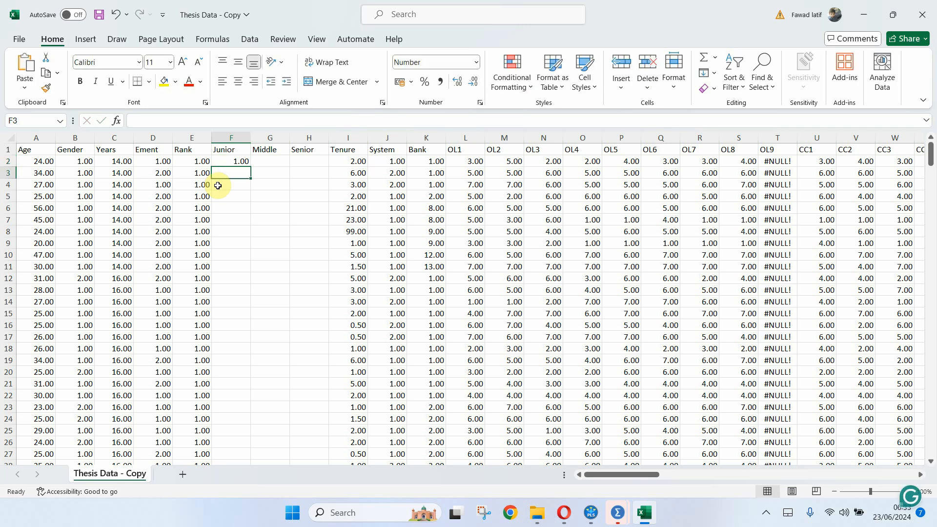
{"action": "left_click", "coordinate": [230, 161]}
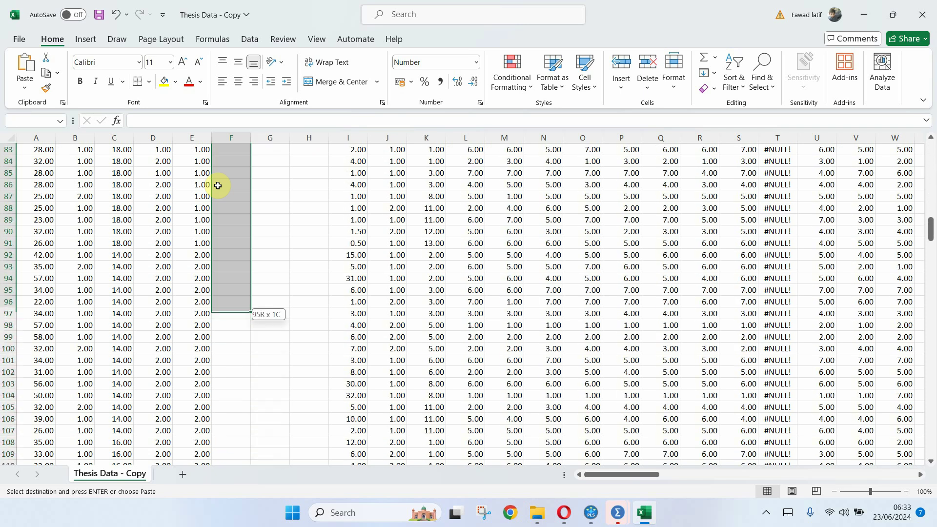
{"action": "scroll", "scroll_direction": "up", "scroll_amount": 3}
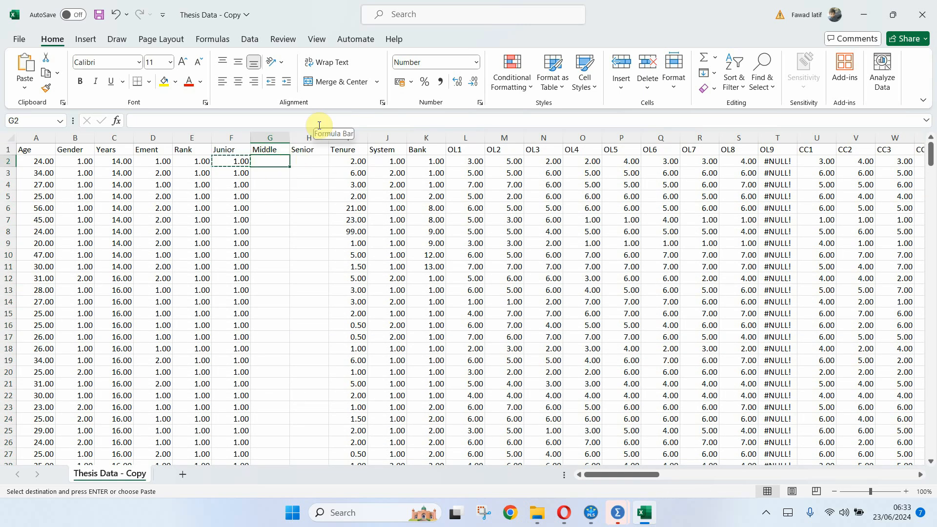
{"action": "type", "text": "0"}
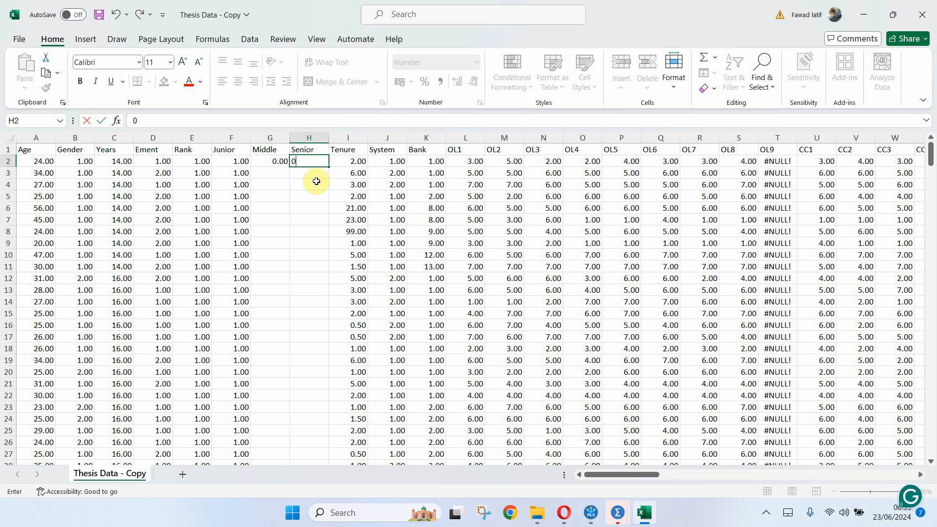
{"action": "left_click", "coordinate": [9, 161]}
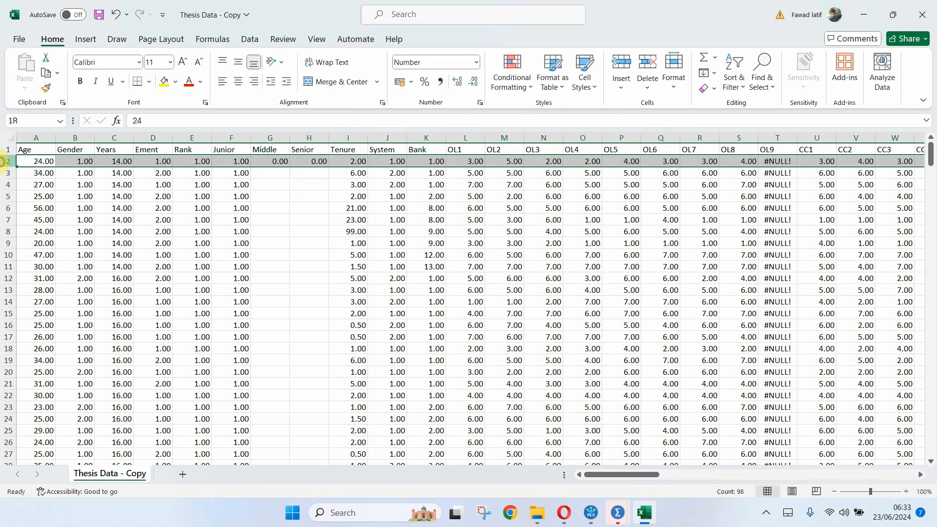
{"action": "left_click", "coordinate": [230, 162]}
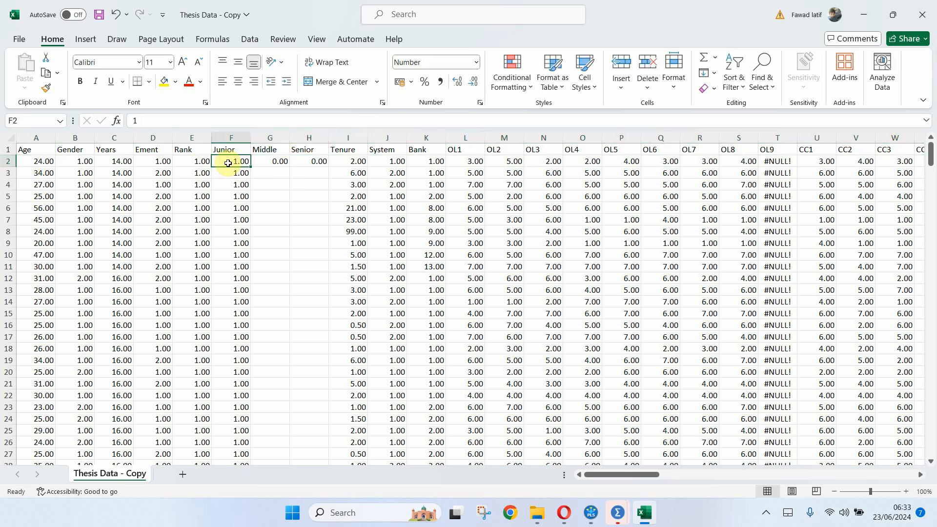
{"action": "left_click", "coordinate": [309, 162]}
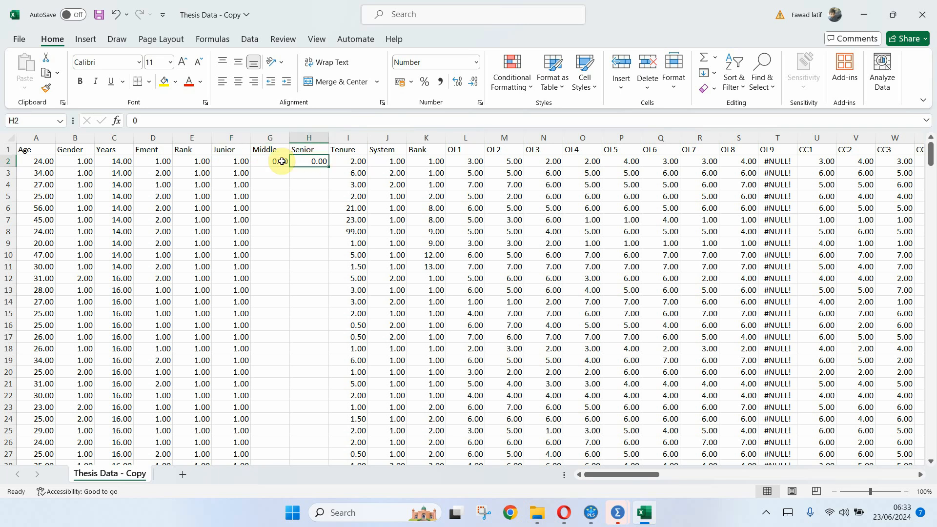
{"action": "mouse_move", "coordinate": [261, 170]}
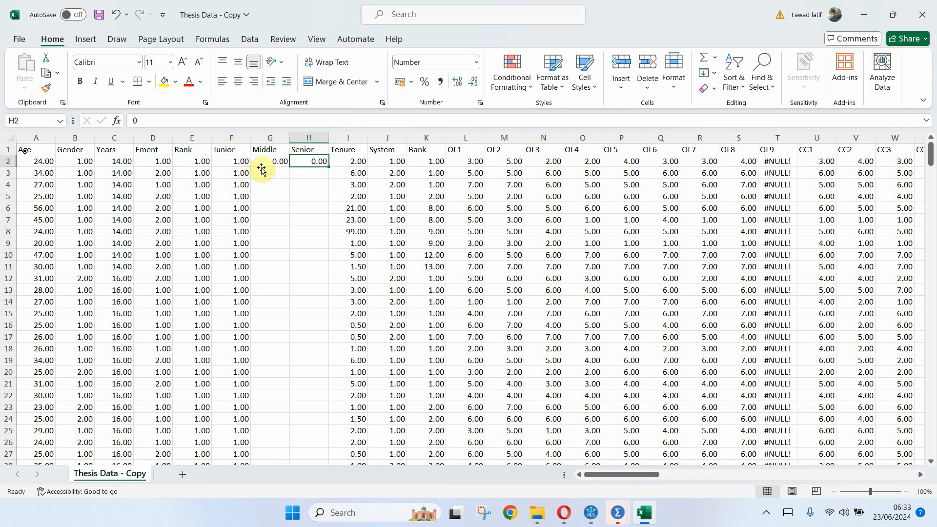
Paste the 1, 0, 0 coding down through all Rank 1 rows to row 91.
{"action": "left_click", "coordinate": [269, 161]}
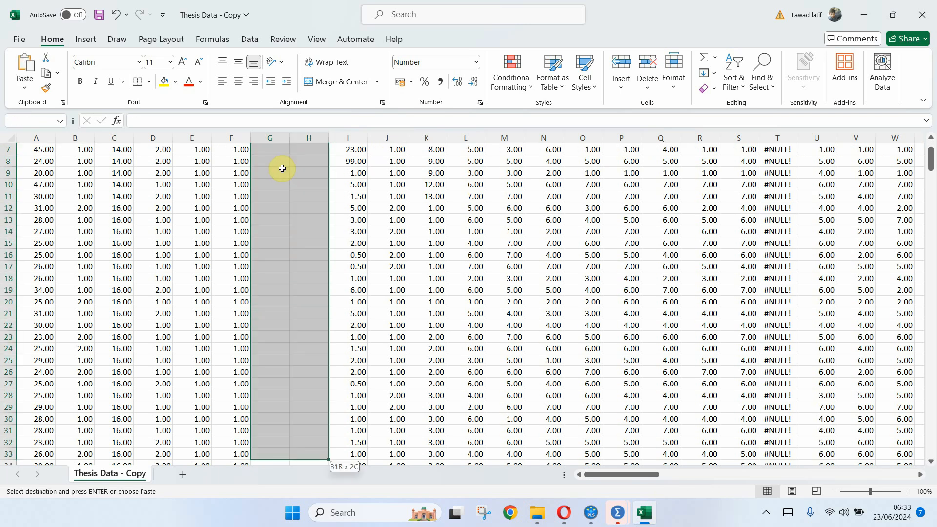
{"action": "scroll", "scroll_direction": "down", "scroll_amount": 3}
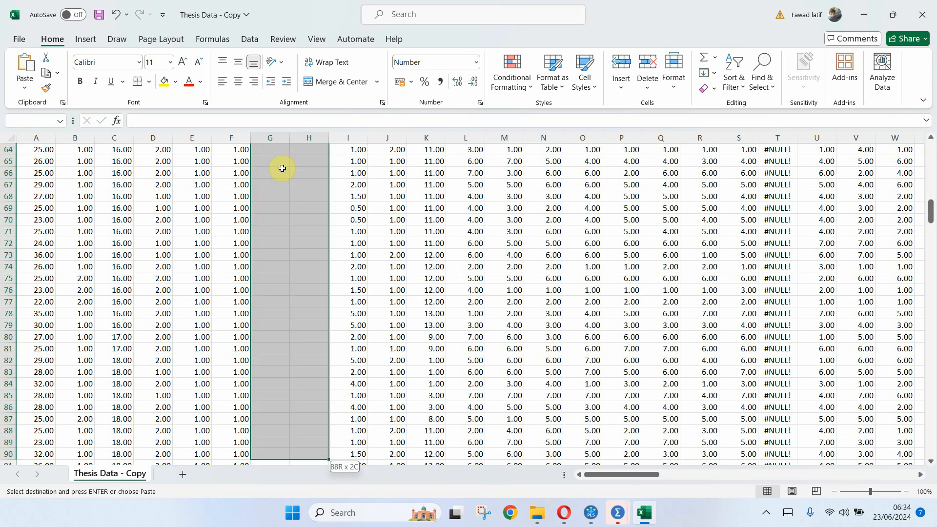
{"action": "scroll", "scroll_direction": "down", "scroll_amount": 3}
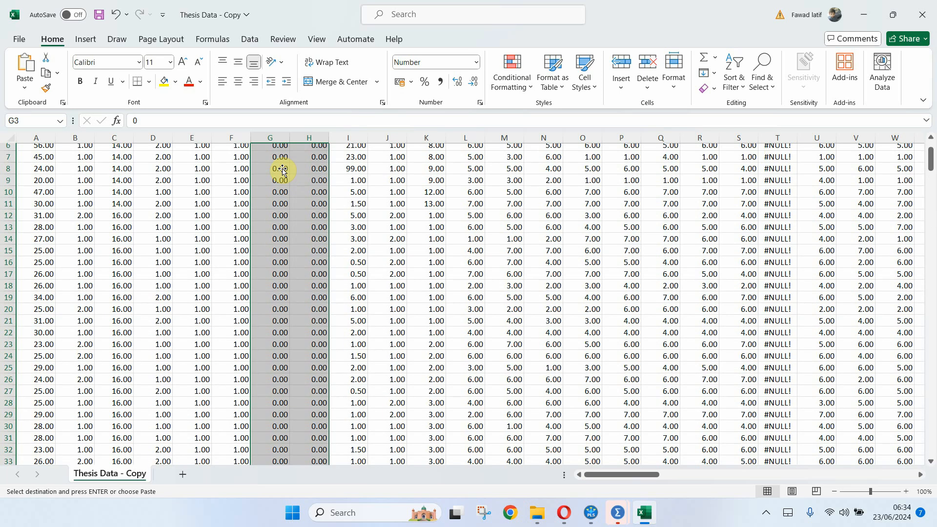
{"action": "scroll", "scroll_direction": "down", "scroll_amount": 3}
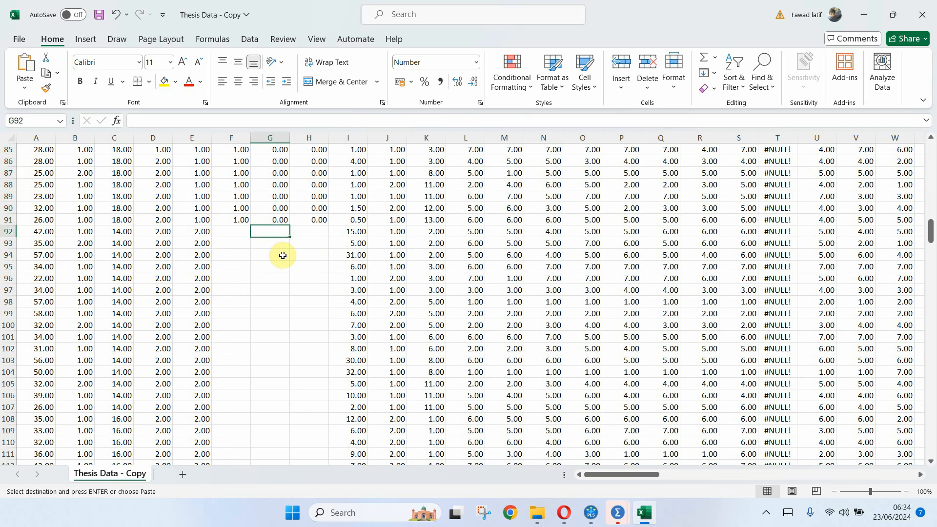
{"action": "mouse_move", "coordinate": [244, 232]}
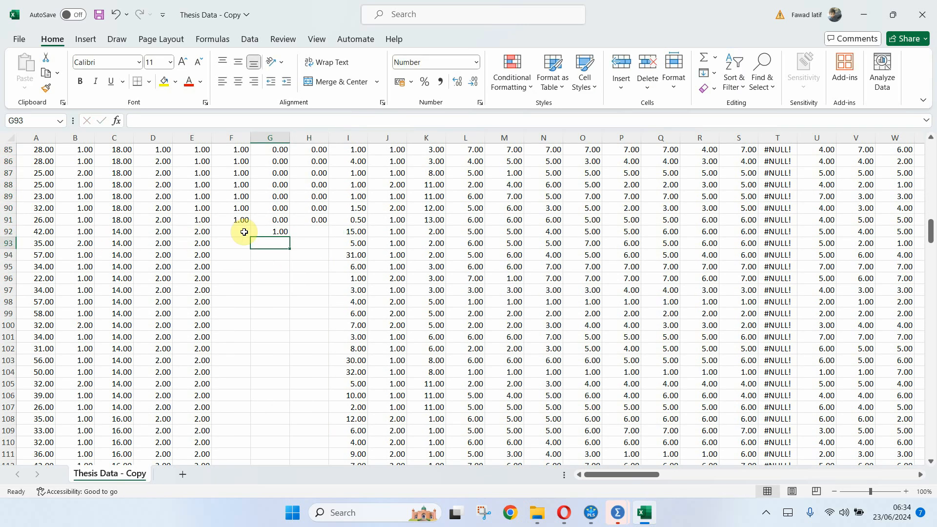
Copy the 0, 1, 0 row and paste it down the Rank 2 respondents' Junior to Senior cells.
{"action": "left_click", "coordinate": [230, 231]}
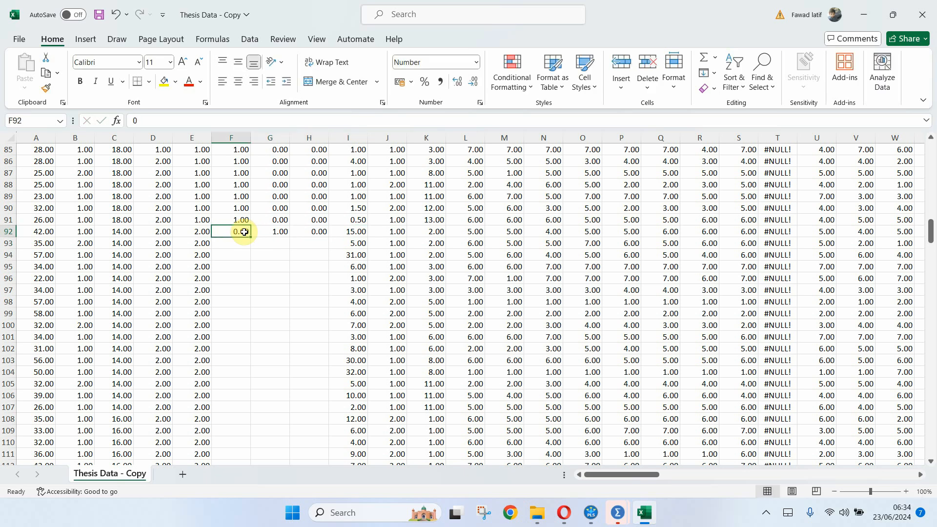
{"action": "key", "text": "ctrl+c"}
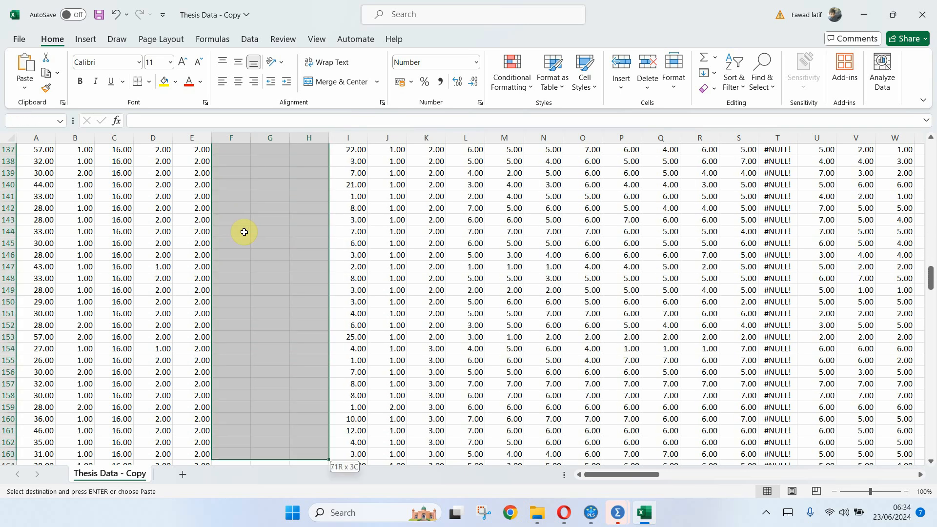
{"action": "scroll", "scroll_direction": "down", "scroll_amount": 3}
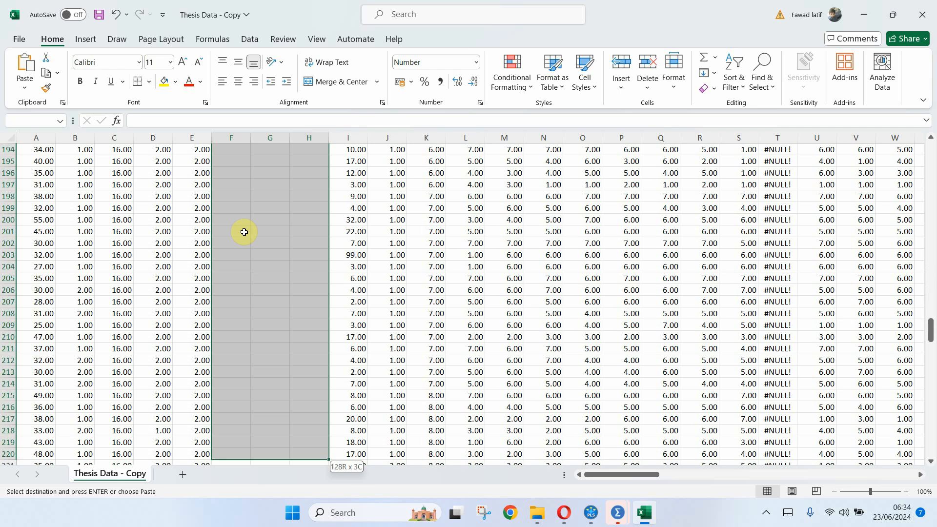
{"action": "scroll", "scroll_direction": "down", "scroll_amount": 3}
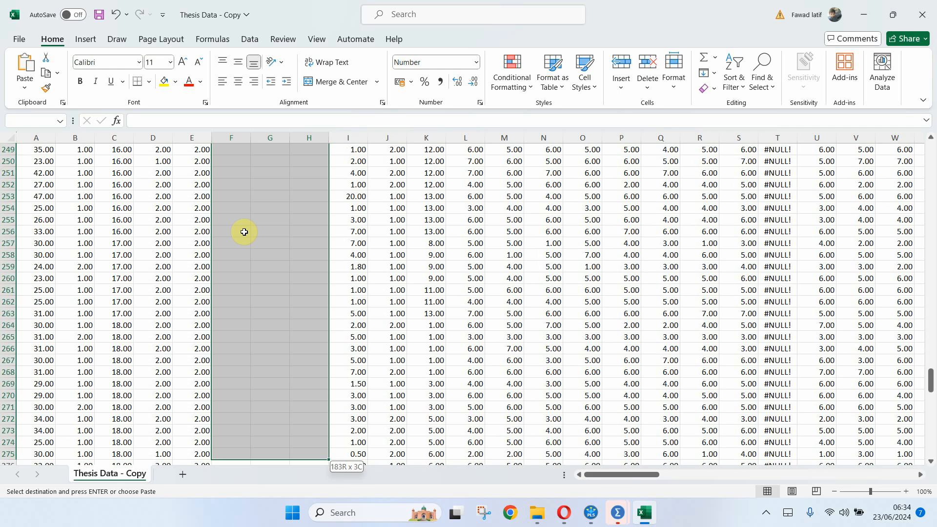
{"action": "scroll", "scroll_direction": "down", "scroll_amount": 3}
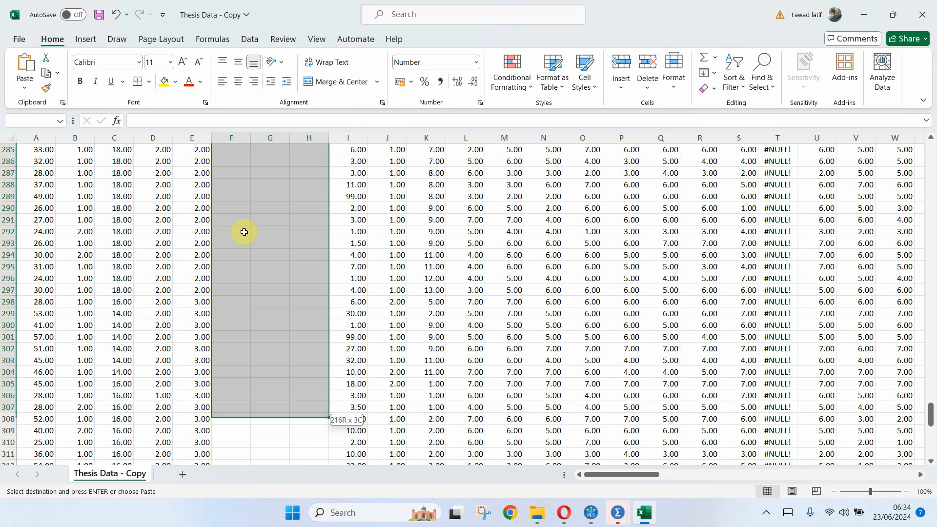
{"action": "scroll", "scroll_direction": "up", "scroll_amount": 3}
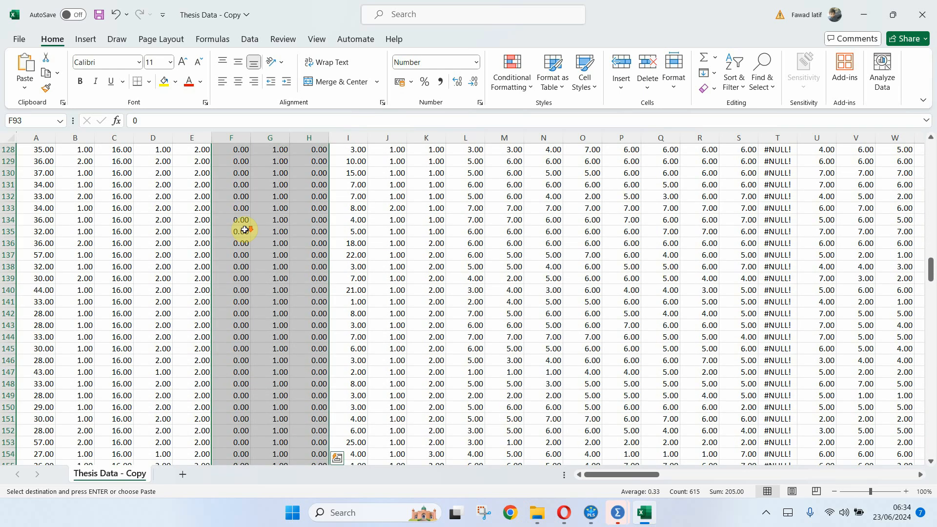
{"action": "scroll", "scroll_direction": "down", "scroll_amount": 3}
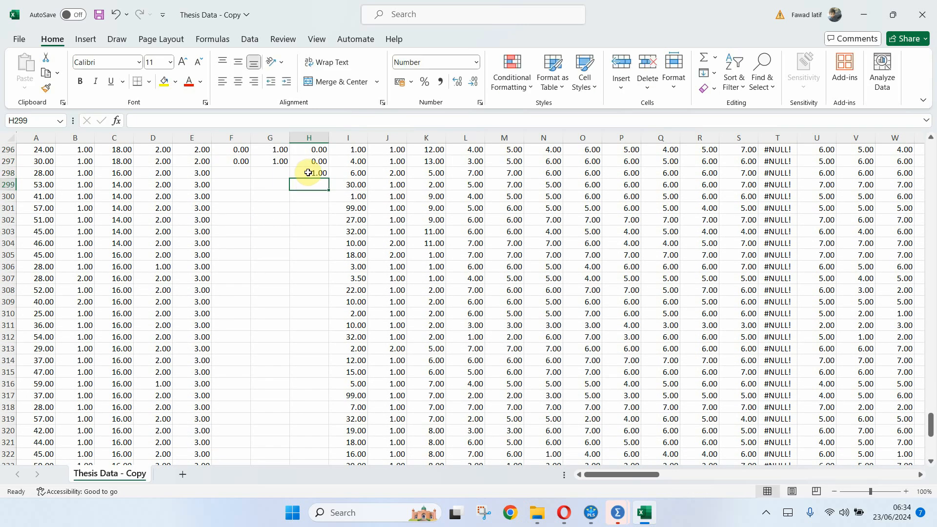
Enter 0, 0, 1 for the first Rank 3 row and paste it down F:H to row 342.
{"action": "left_click", "coordinate": [231, 172]}
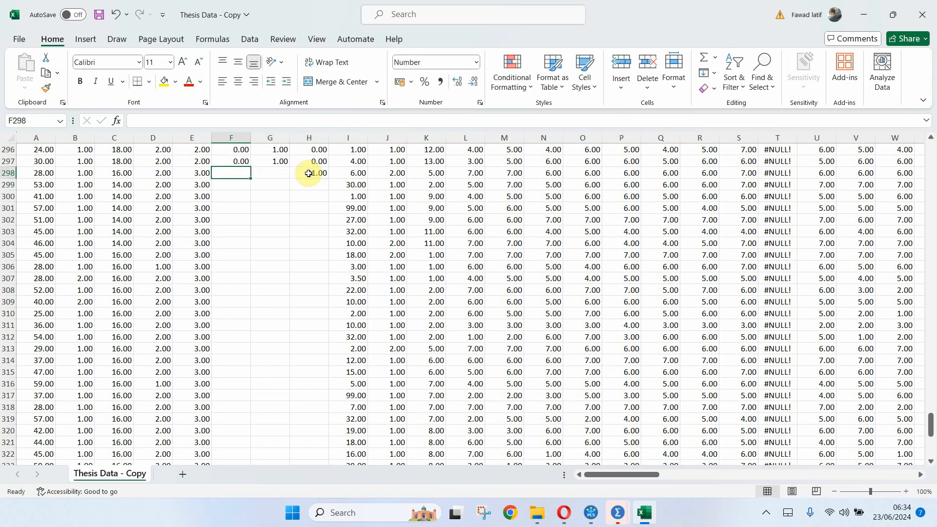
{"action": "type", "text": "0"}
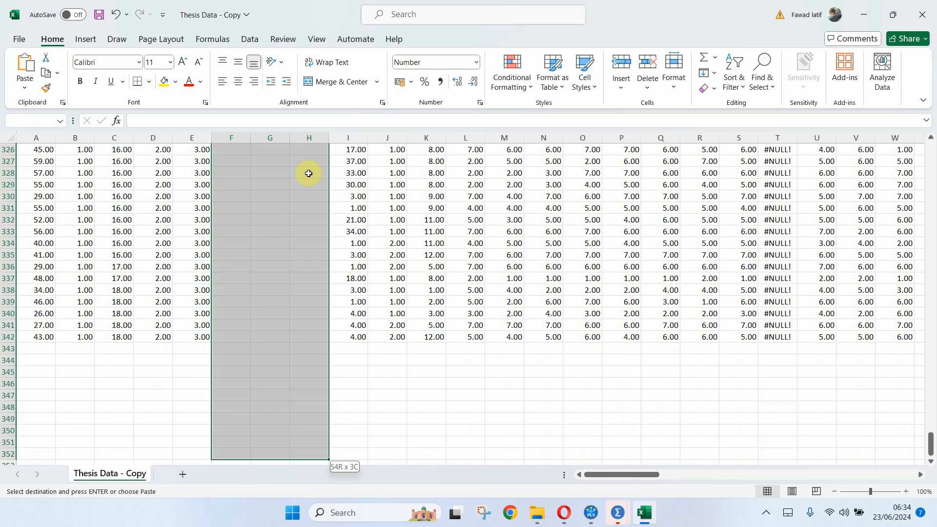
{"action": "scroll", "scroll_direction": "down", "scroll_amount": 3}
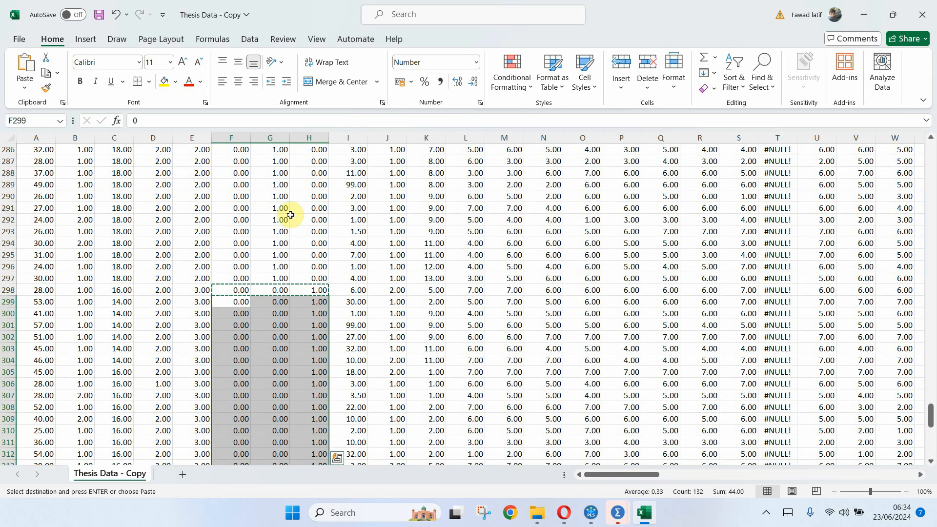
{"action": "scroll", "scroll_direction": "up", "scroll_amount": 3}
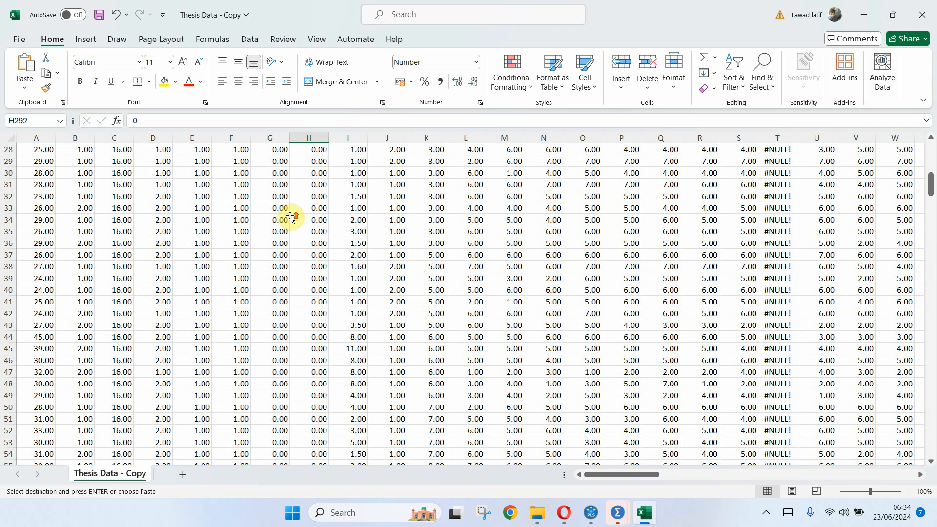
{"action": "left_click", "coordinate": [776, 161]}
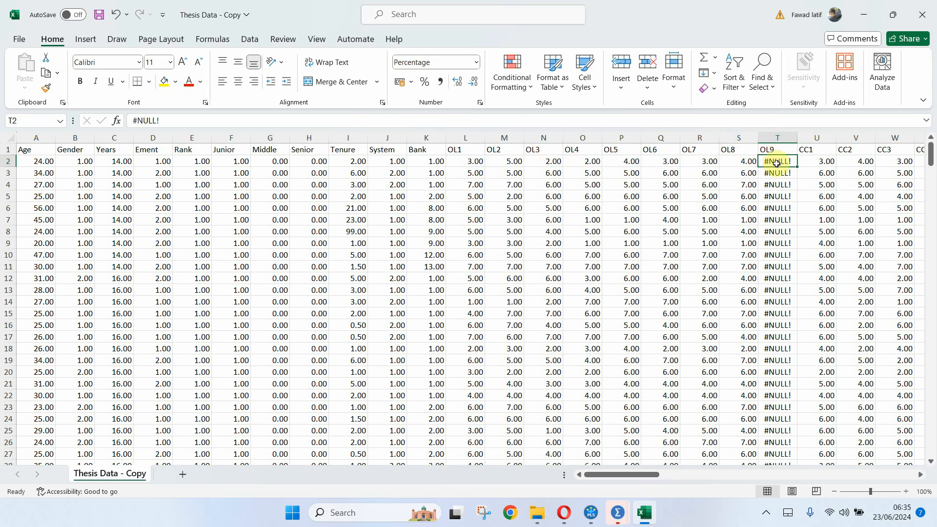
{"action": "scroll", "scroll_direction": "down", "scroll_amount": 3}
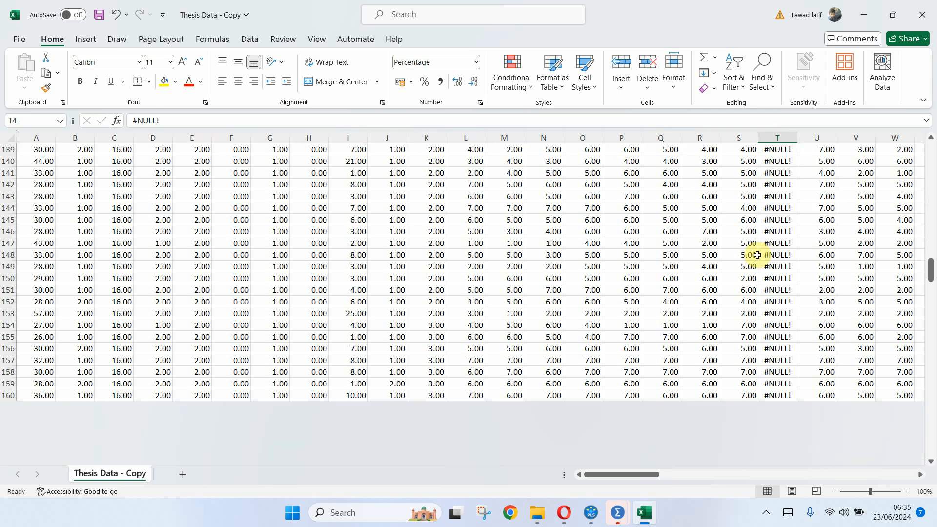
{"action": "scroll", "scroll_direction": "down", "scroll_amount": 3}
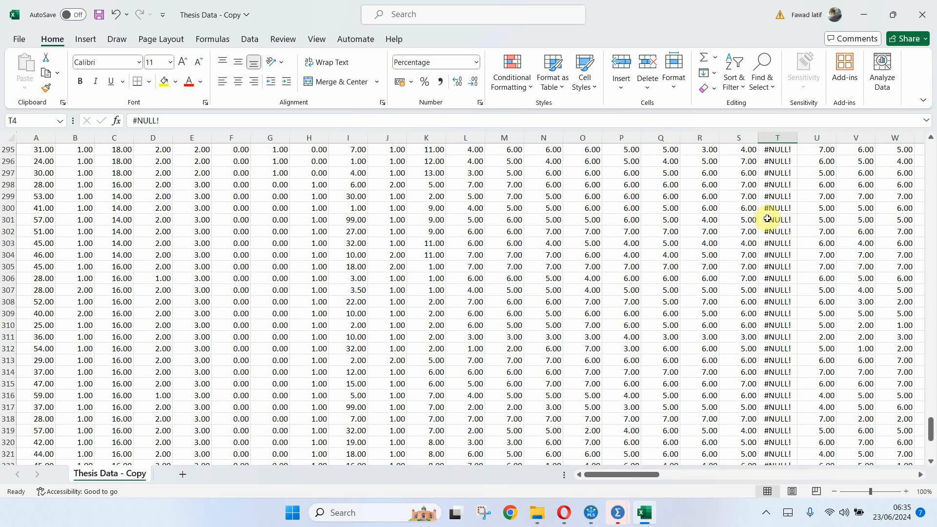
{"action": "scroll", "scroll_direction": "up", "scroll_amount": 3}
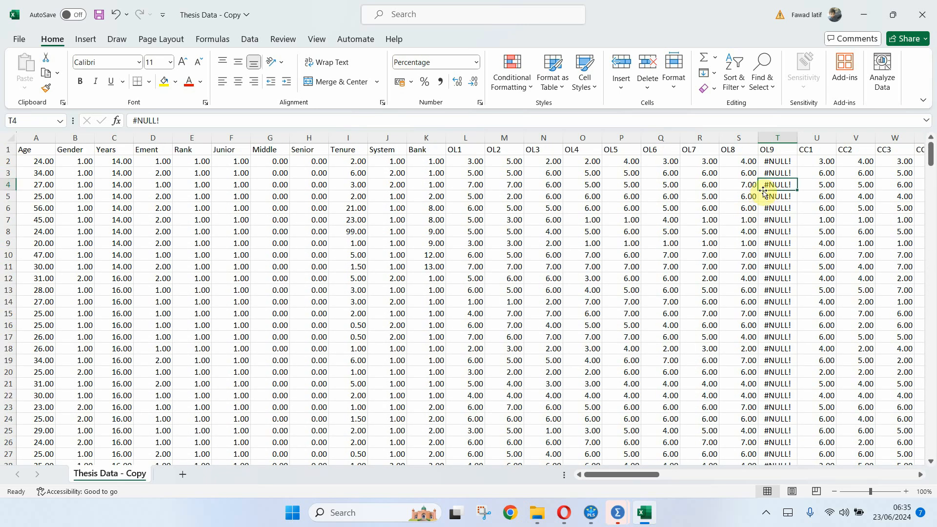
{"action": "right_click", "coordinate": [777, 149]}
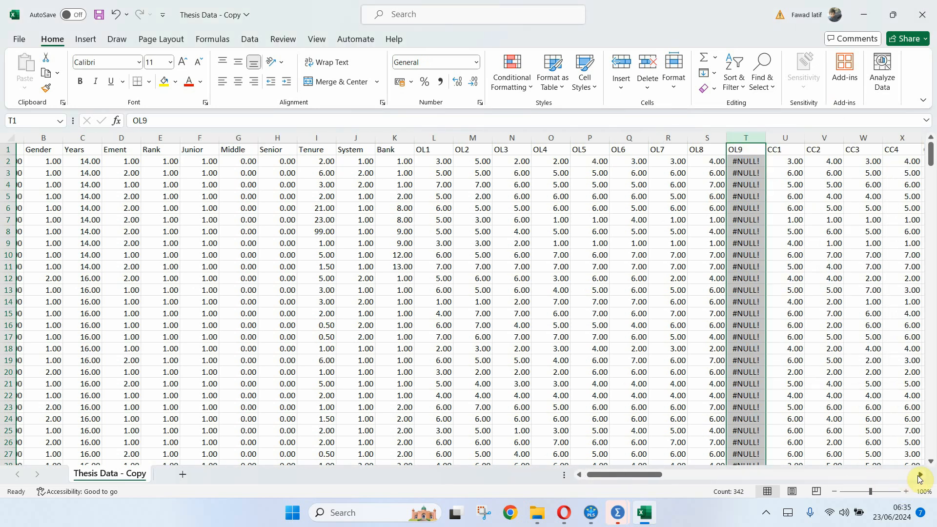
{"action": "scroll", "scroll_direction": "right", "scroll_amount": 3}
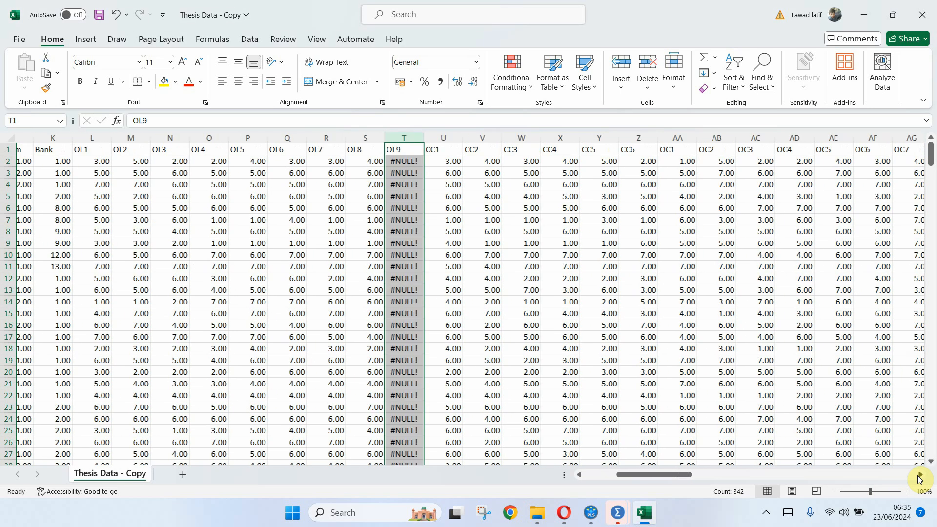
{"action": "scroll", "scroll_direction": "right", "scroll_amount": 3}
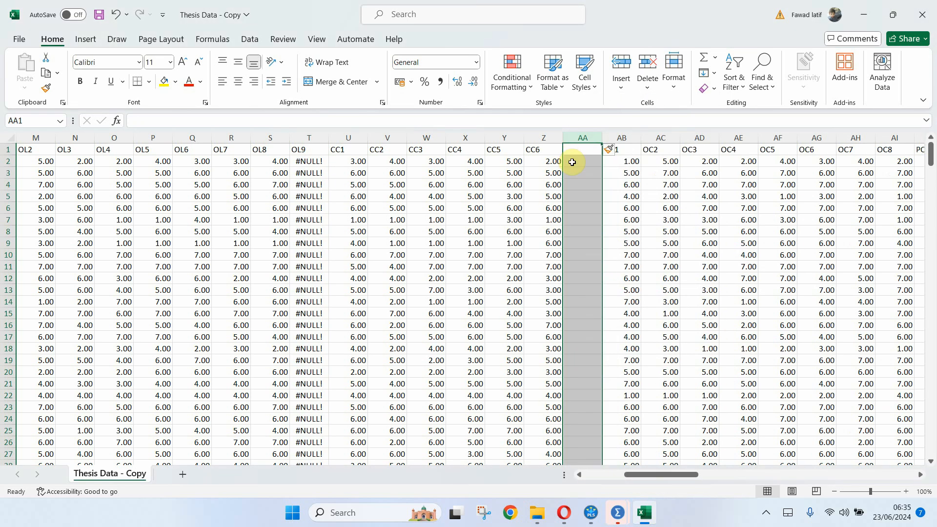
Label the new column OC and begin its =AVERAGE(U2:Z2) formula in AA2.
{"action": "left_click", "coordinate": [582, 150]}
{"action": "type", "text": "OC"}
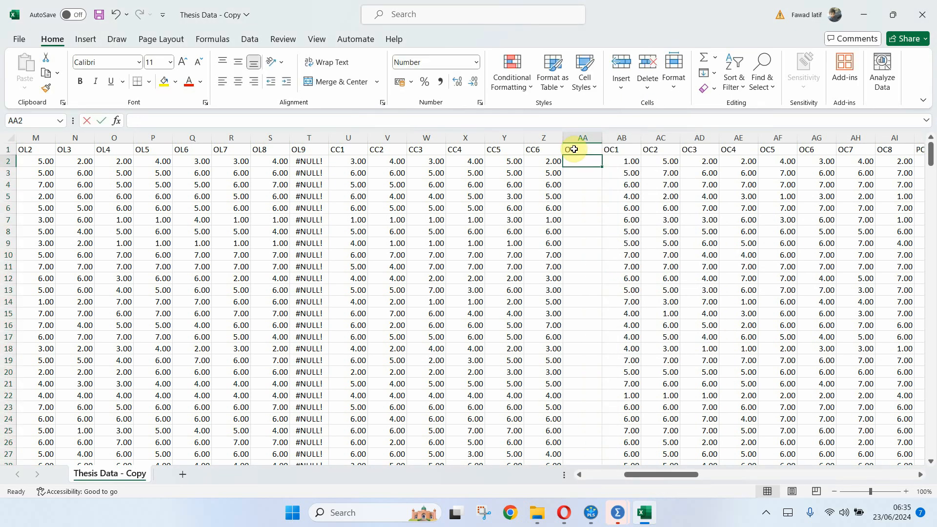
{"action": "type", "text": "=Average("}
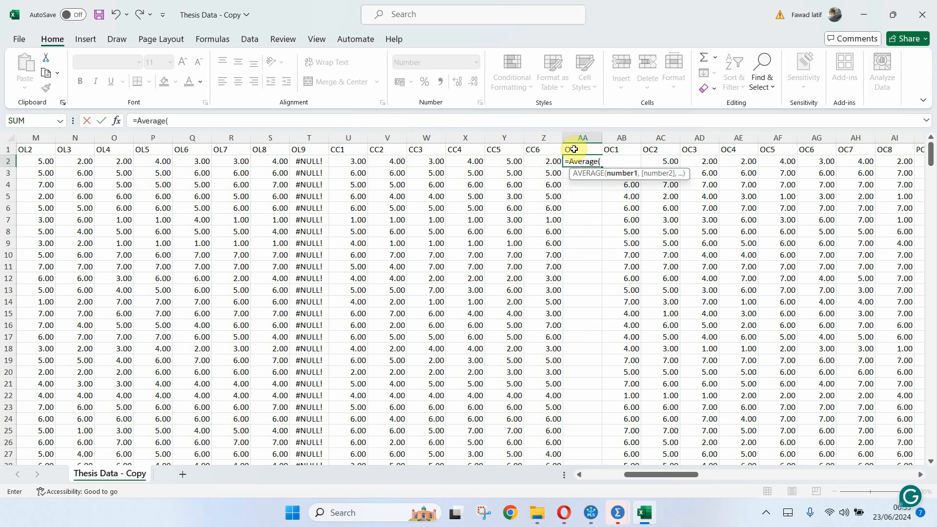
{"action": "mouse_move", "coordinate": [327, 164]}
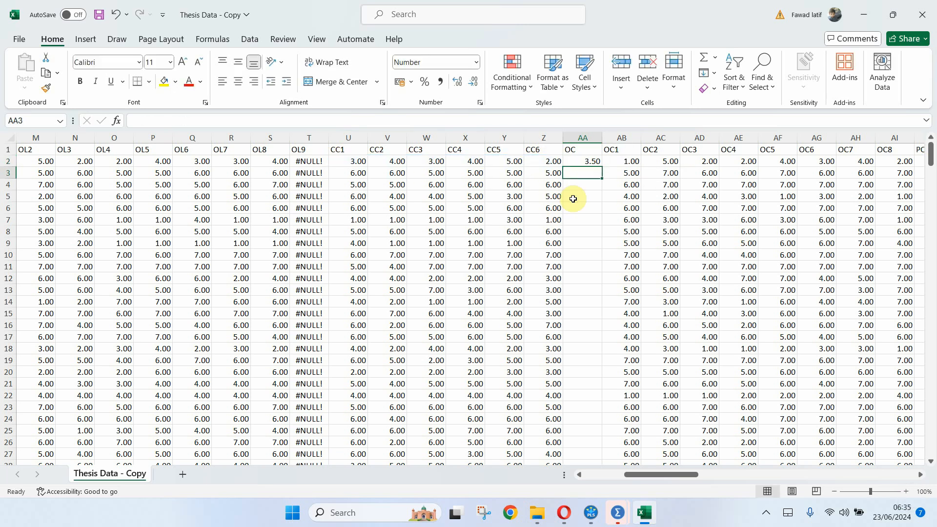
Copy the AVERAGE formula from AA2 down the OC column to row 342 and review it.
{"action": "left_click", "coordinate": [581, 160]}
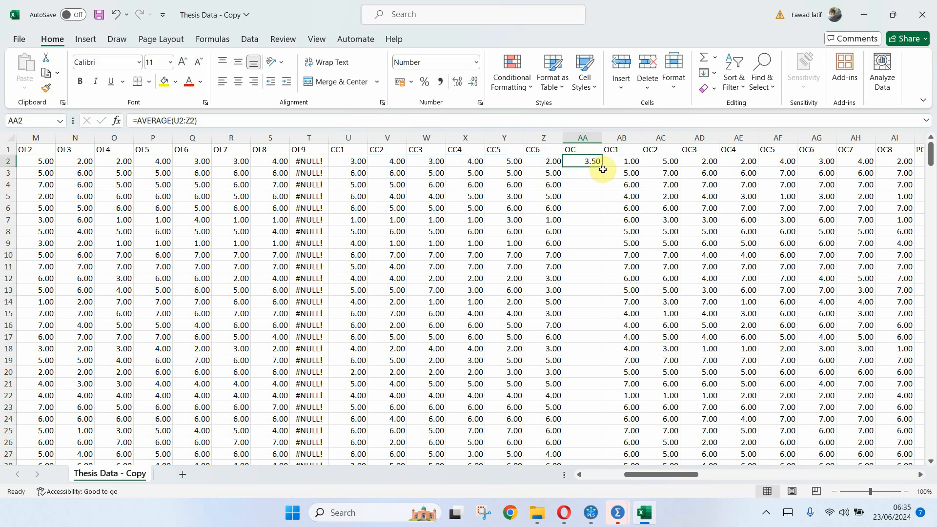
{"action": "mouse_move", "coordinate": [603, 158]}
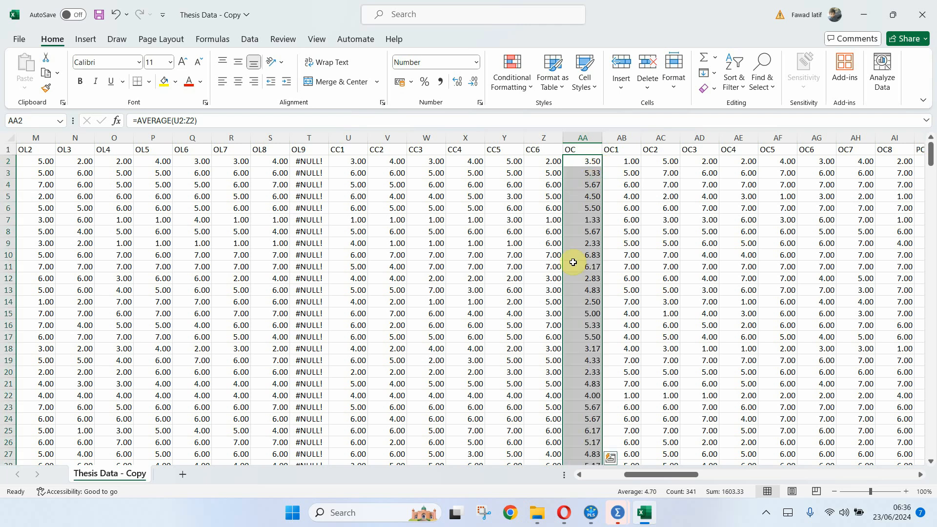
{"action": "scroll", "scroll_direction": "down", "scroll_amount": 3}
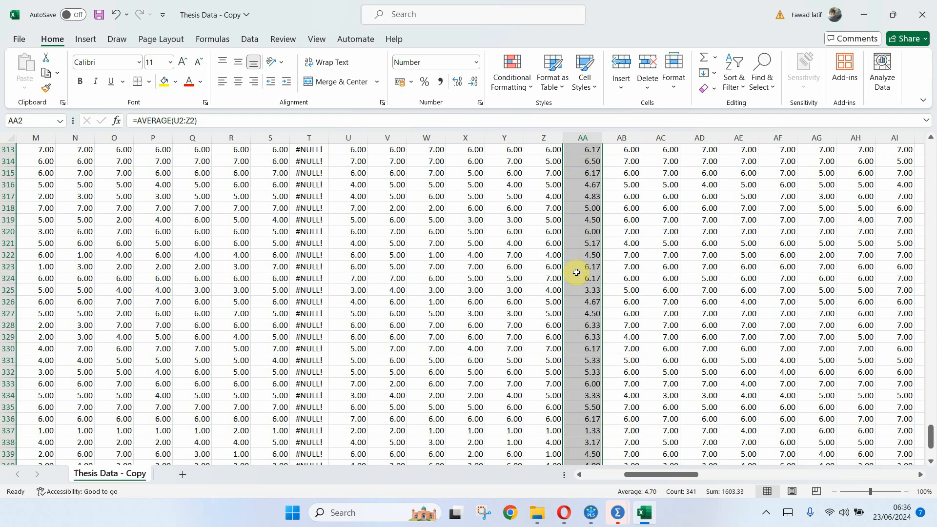
{"action": "scroll", "scroll_direction": "down", "scroll_amount": 3}
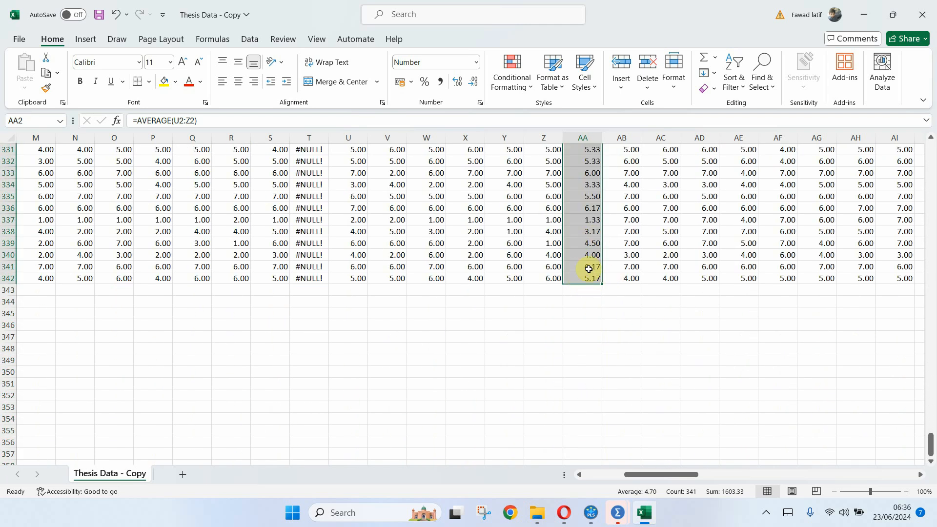
{"action": "scroll", "scroll_direction": "up", "scroll_amount": 3}
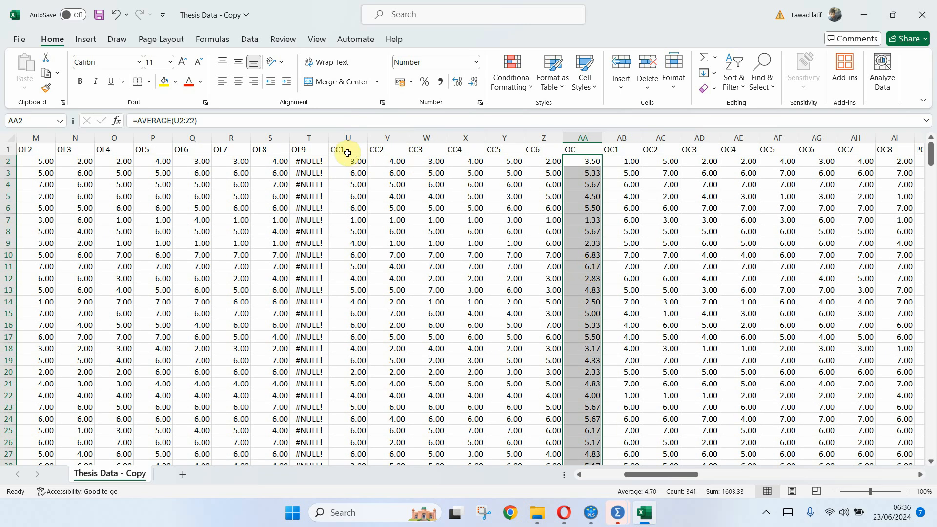
{"action": "mouse_move", "coordinate": [548, 153]}
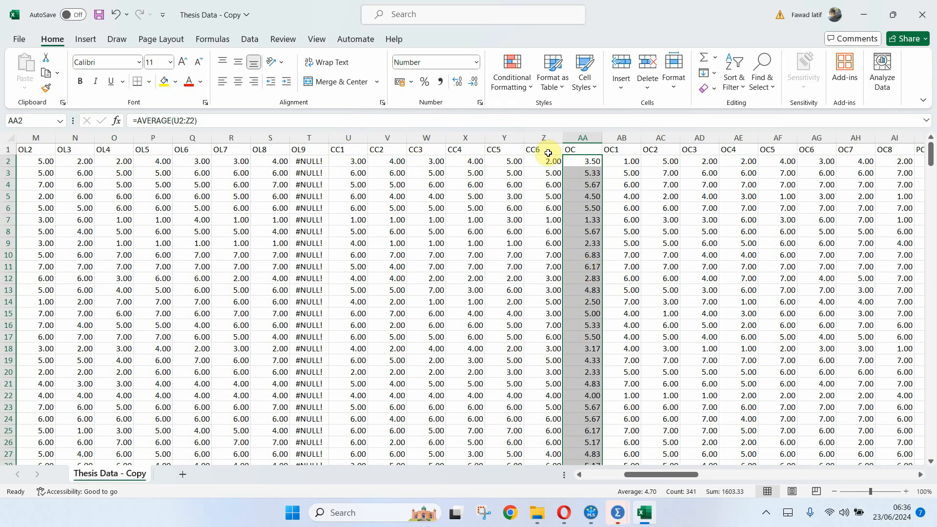
{"action": "mouse_move", "coordinate": [380, 173]}
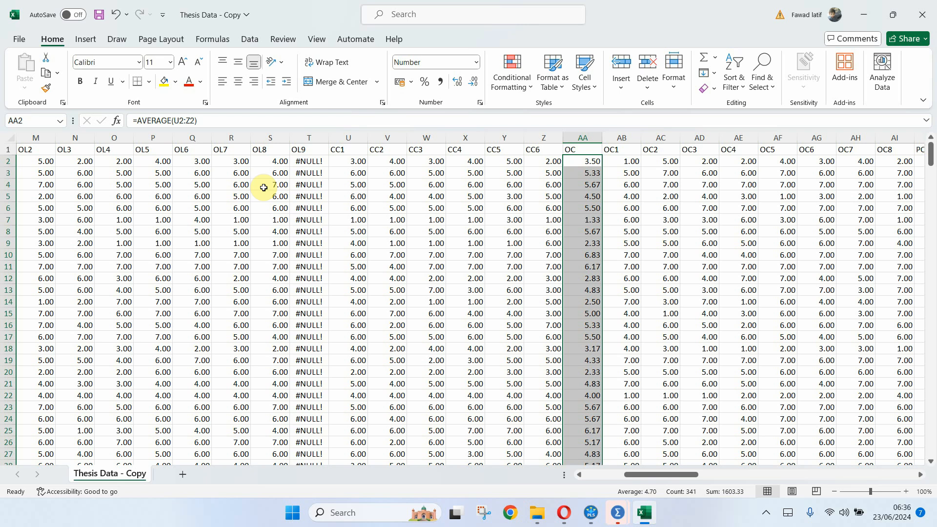
{"action": "mouse_move", "coordinate": [119, 82]}
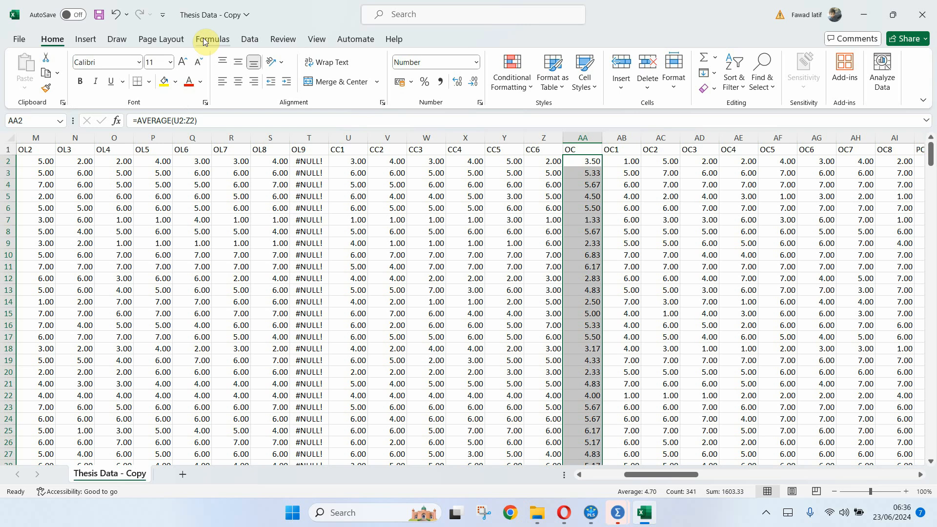
{"action": "mouse_move", "coordinate": [160, 97]}
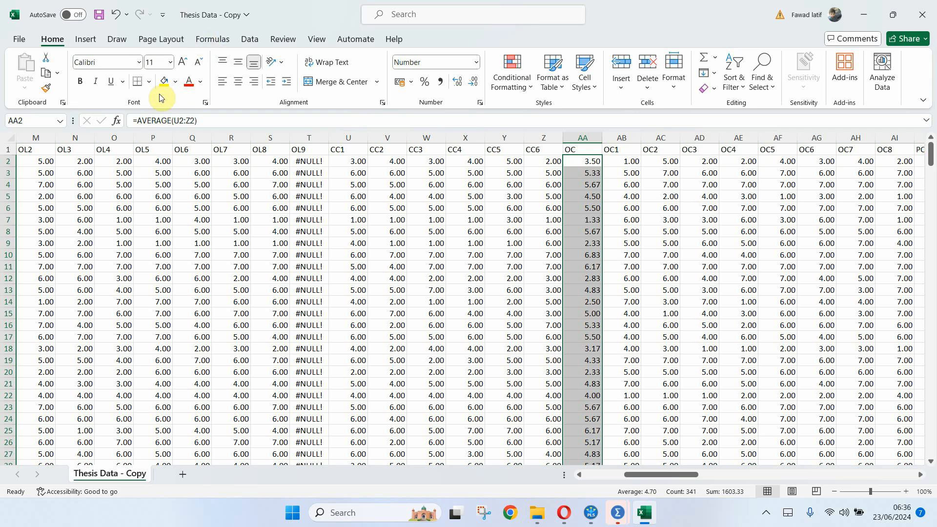